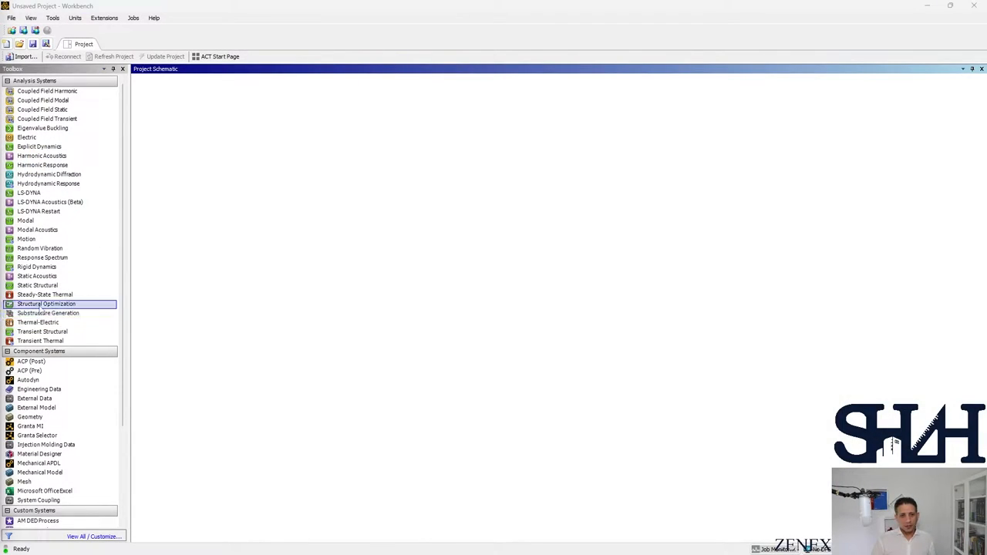
# Add a Transient Structural system and open its geometry in SpaceClaim.
pyautogui.doubleClick(41, 332)
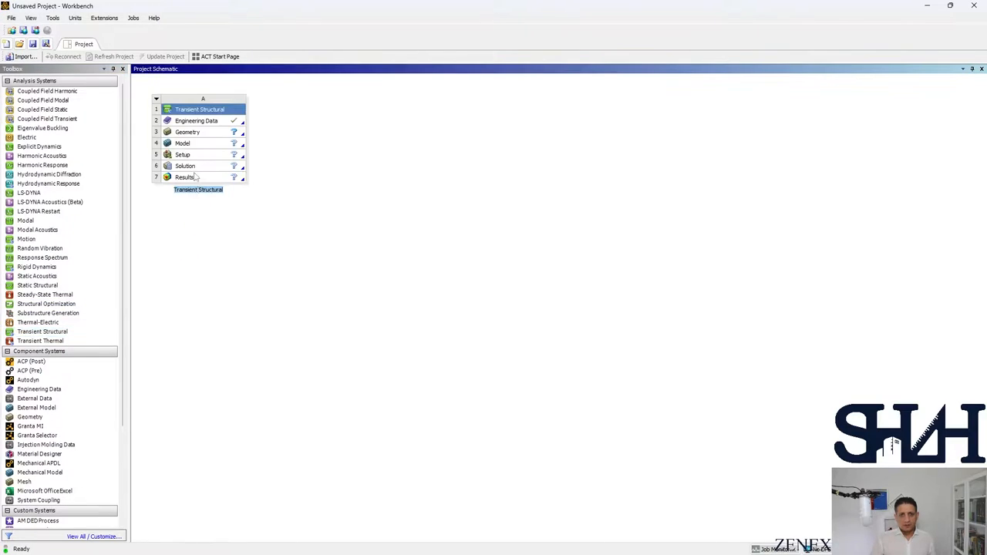
pyautogui.doubleClick(187, 132)
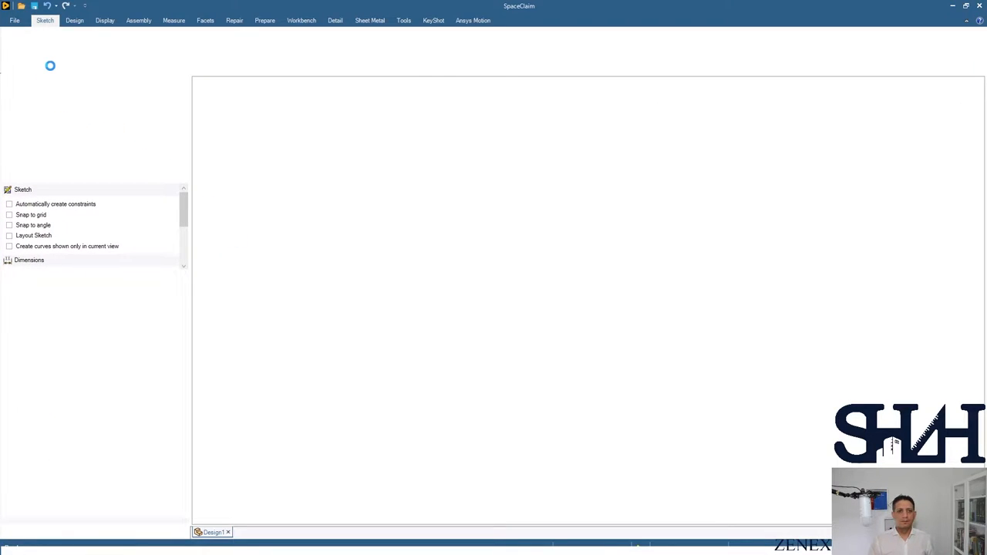
# Import the HEA200.dxf profile from Recent Documents into SpaceClaim.
pyautogui.click(14, 20)
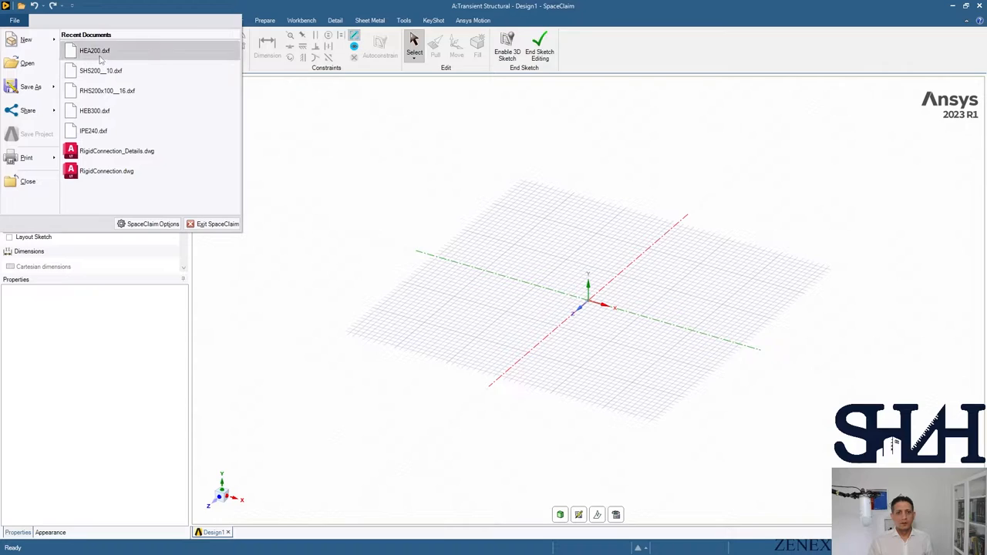
pyautogui.click(94, 50)
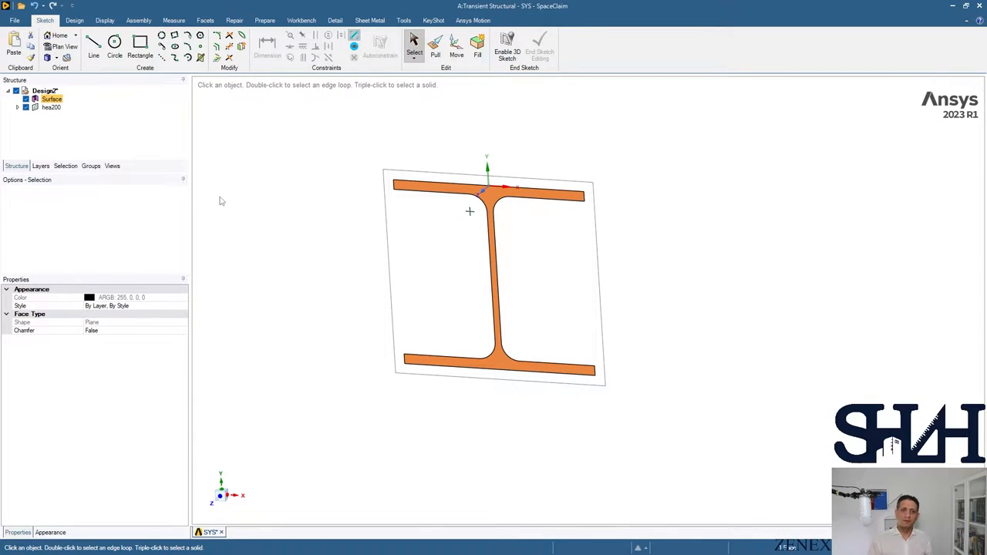
pyautogui.moveTo(450, 251)
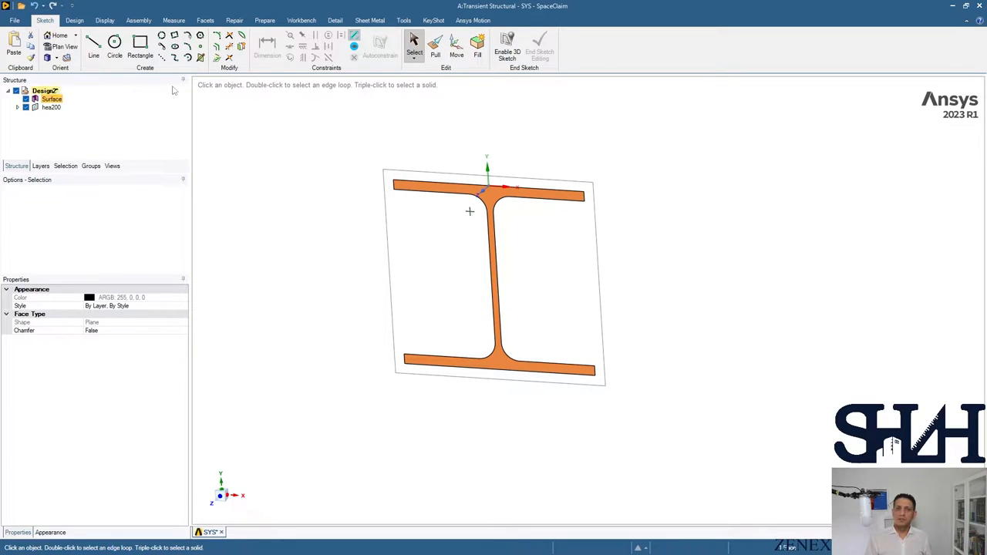
# Hide the hea200 drawing curves, select the I-section surface and dismiss the physics tip.
pyautogui.click(74, 20)
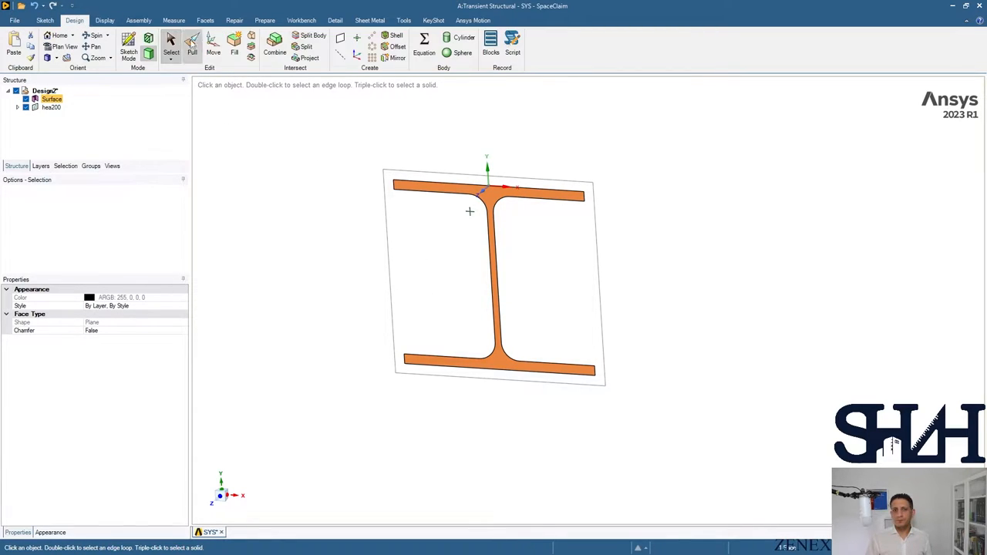
pyautogui.click(213, 43)
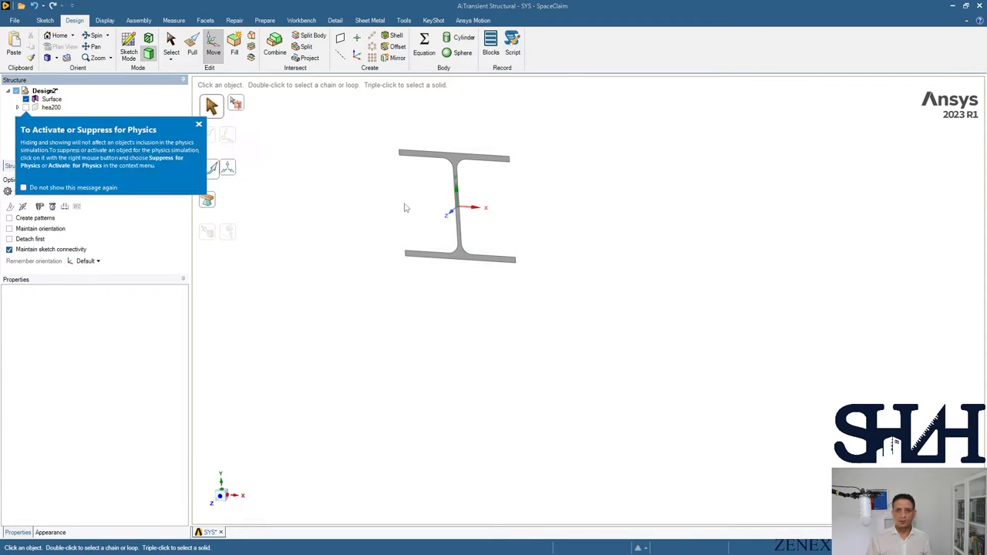
pyautogui.click(455, 209)
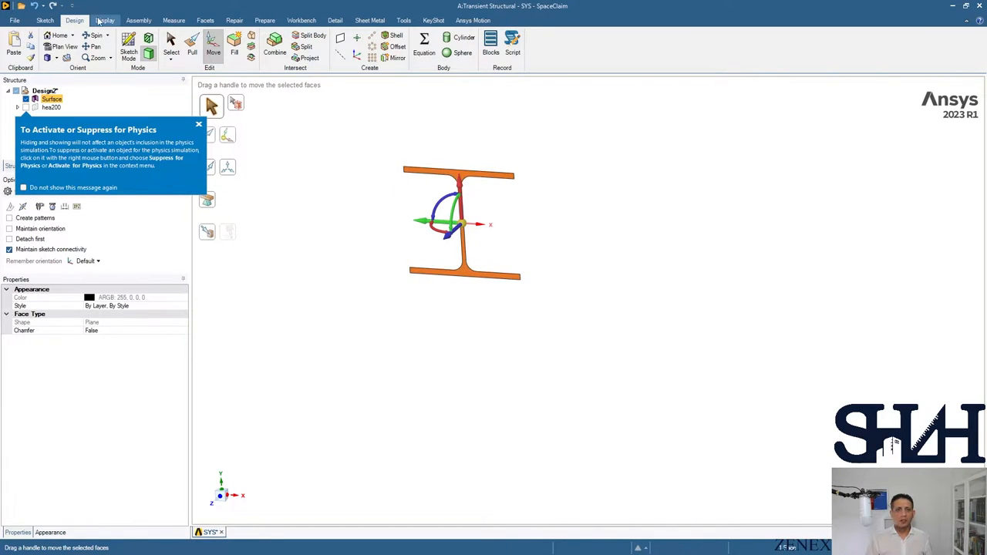
pyautogui.click(104, 20)
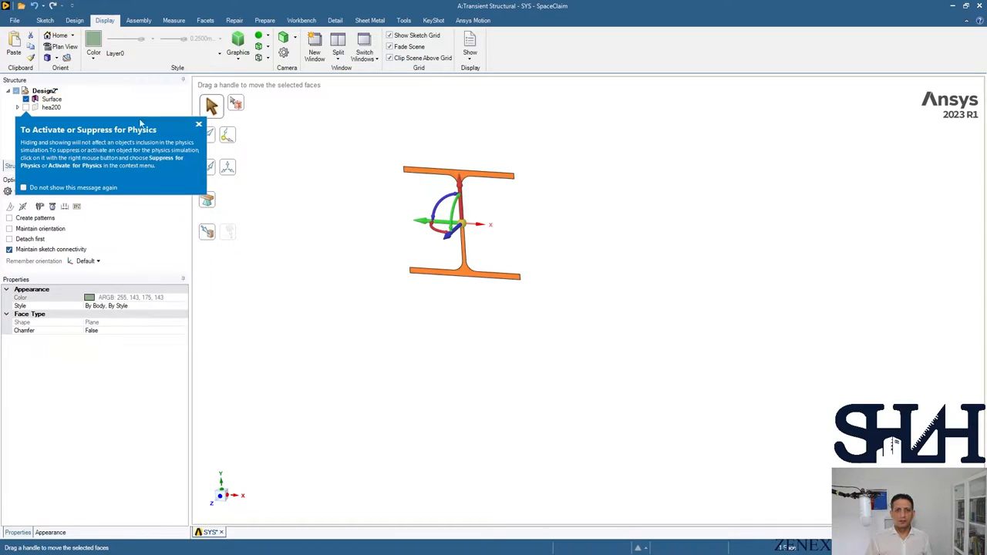
pyautogui.click(51, 99)
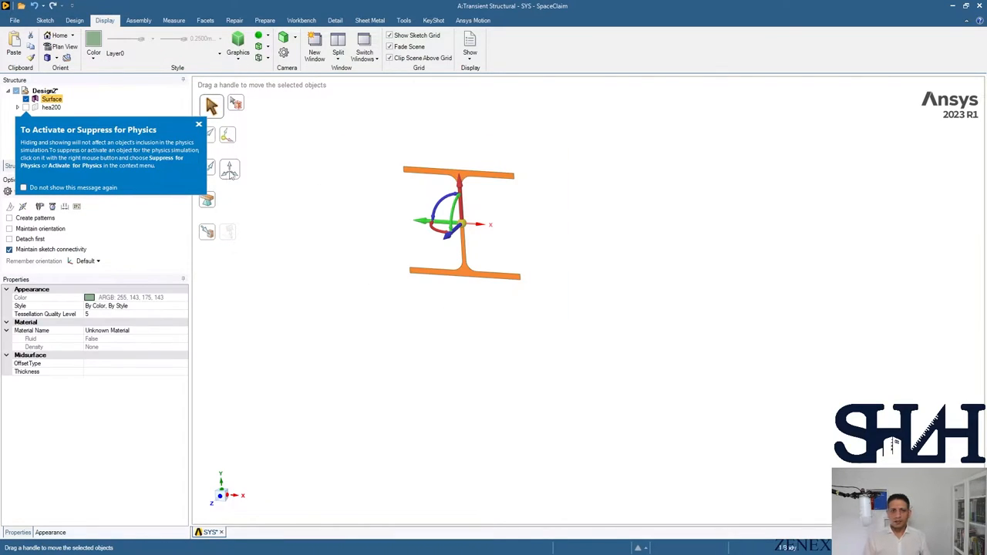
pyautogui.click(199, 124)
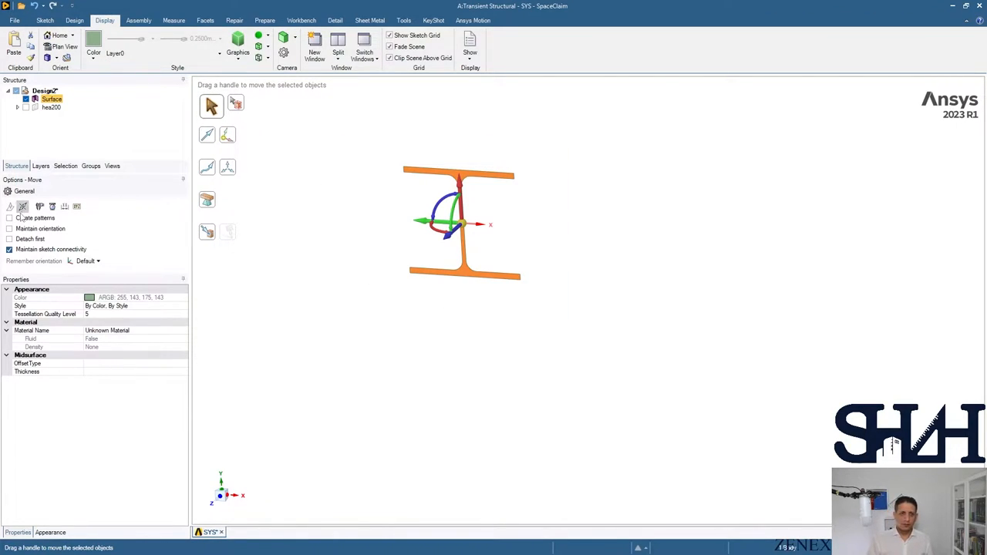
pyautogui.moveTo(336, 206)
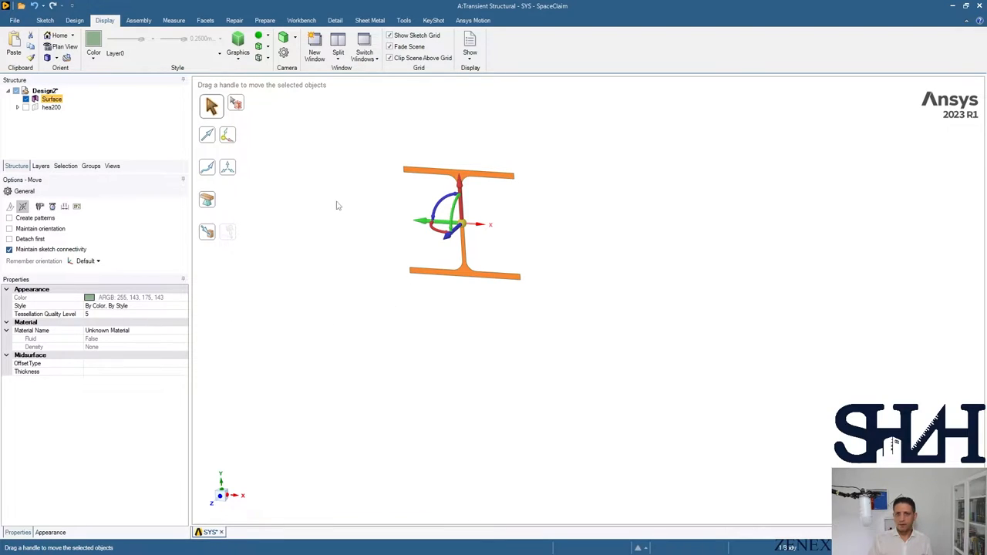
pyautogui.click(74, 20)
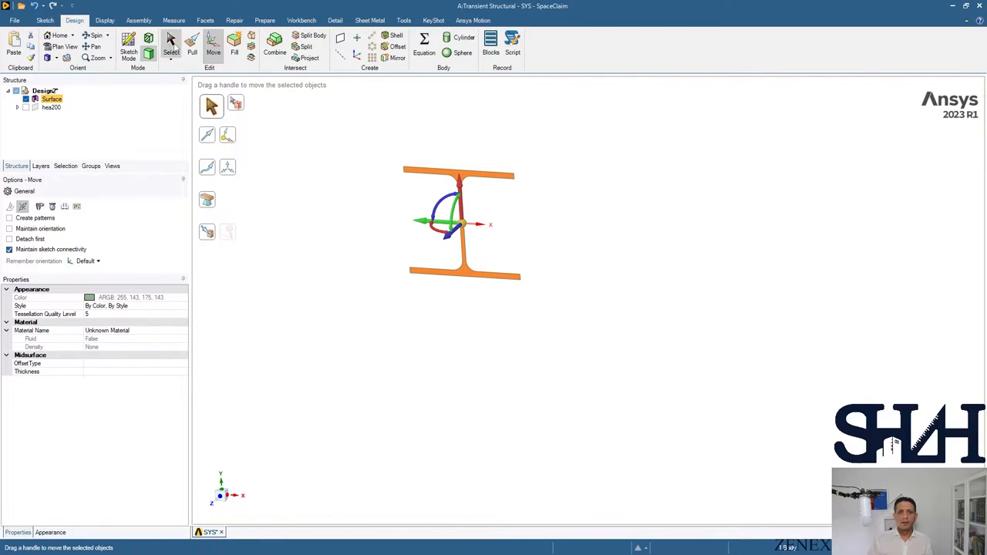
pyautogui.click(192, 42)
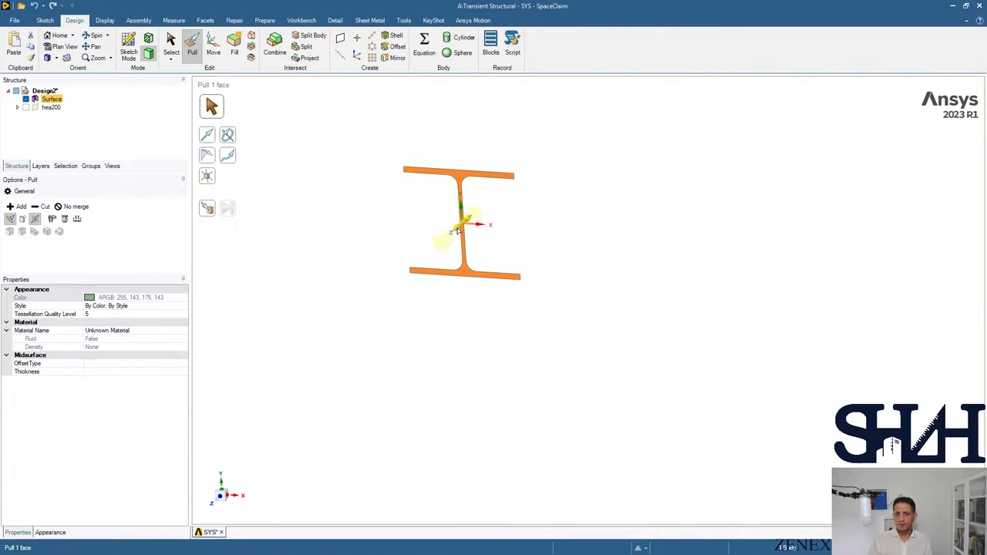
# Pull the HEA200 section face out into a long solid I-beam.
pyautogui.moveTo(459, 224); pyautogui.dragTo(524, 224)
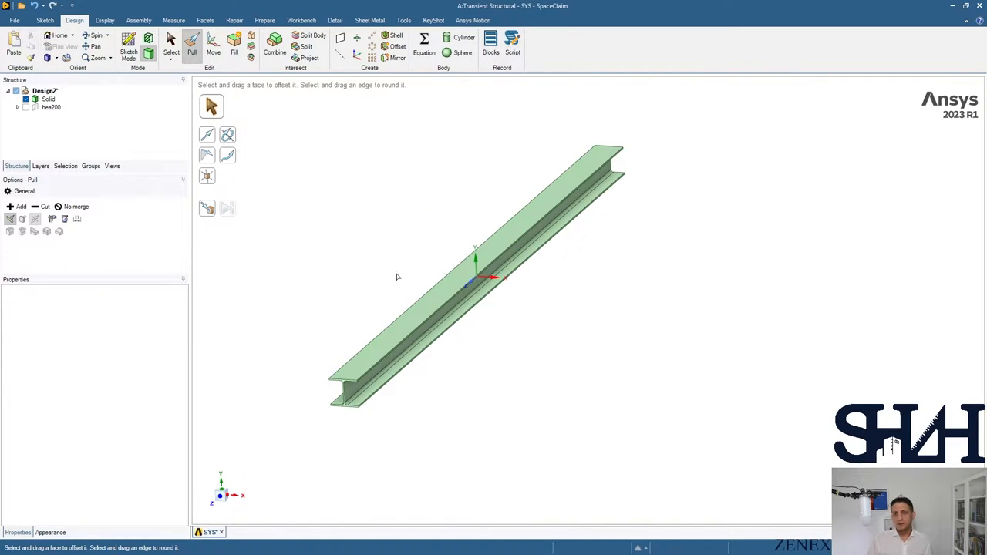
pyautogui.click(235, 20)
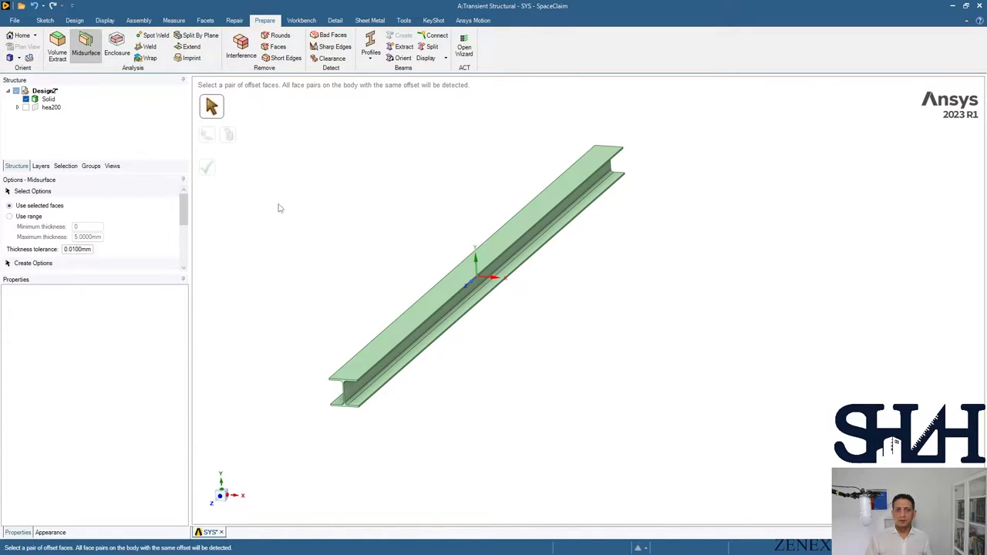
# Midsurface the 10 mm flange face pairs and 6.5 mm web face pair into sheets.
pyautogui.click(378, 355)
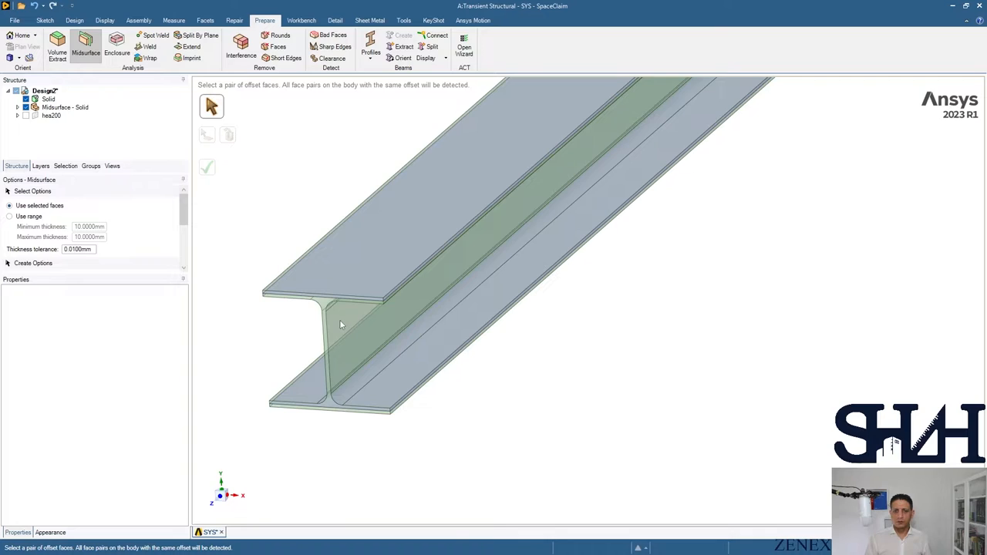
pyautogui.moveTo(341, 324); pyautogui.dragTo(374, 357)
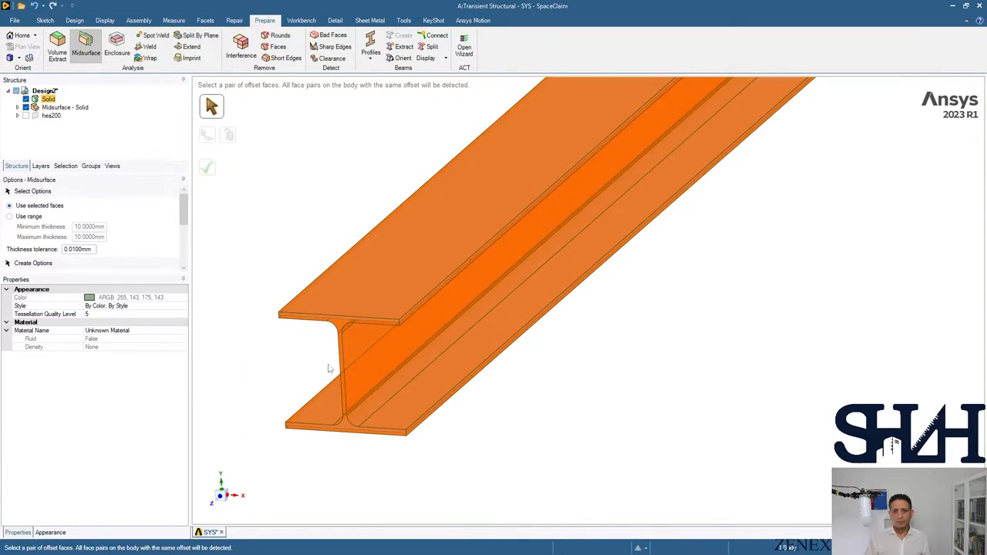
pyautogui.click(365, 359)
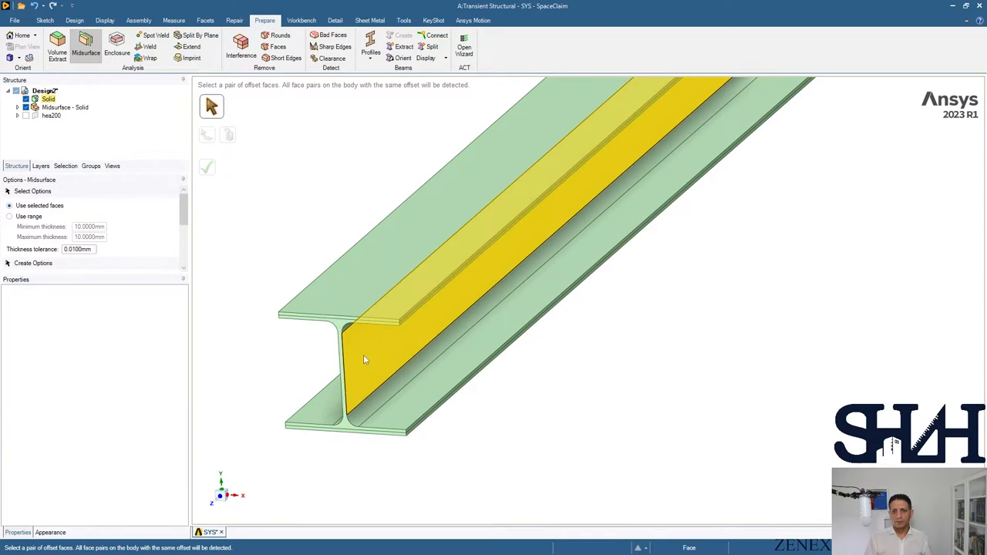
pyautogui.click(365, 358)
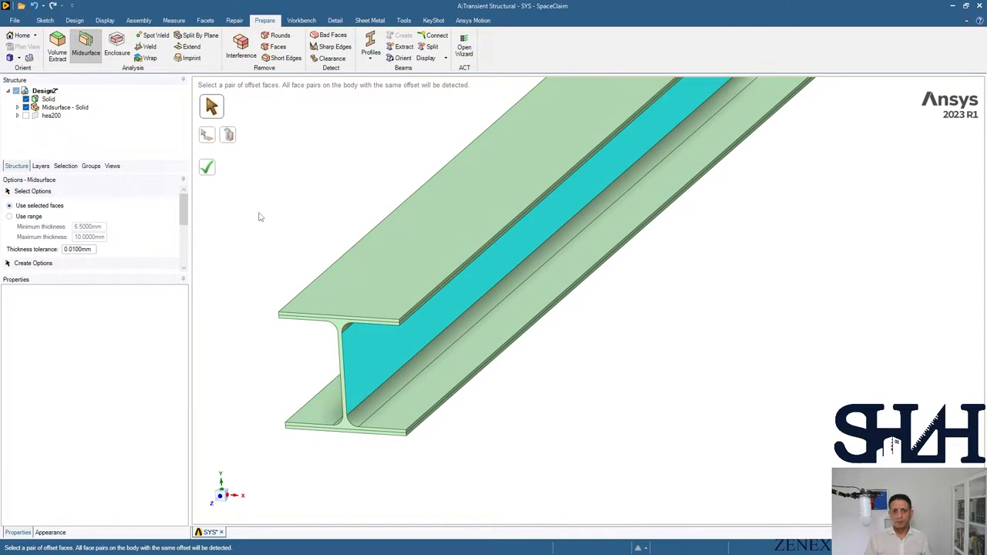
pyautogui.click(48, 99)
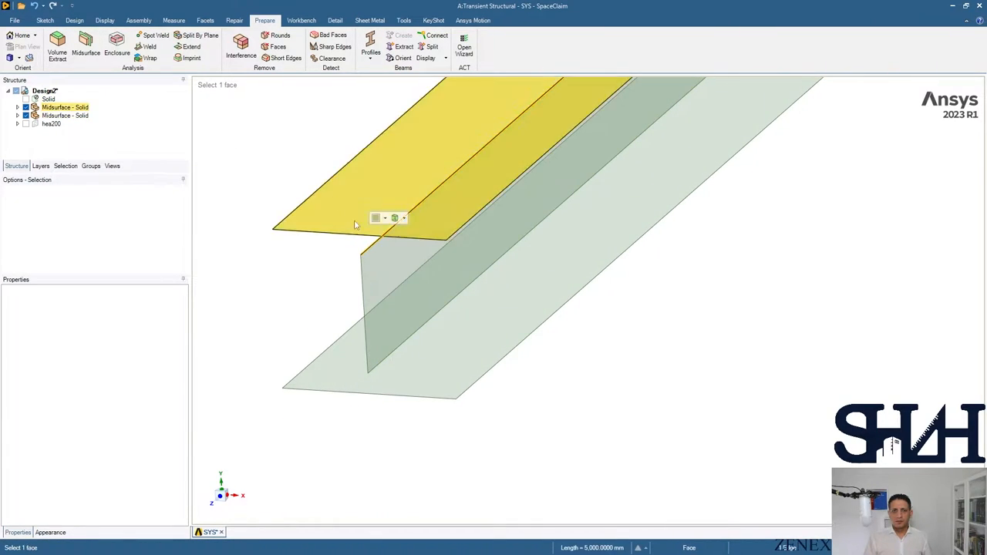
pyautogui.click(75, 20)
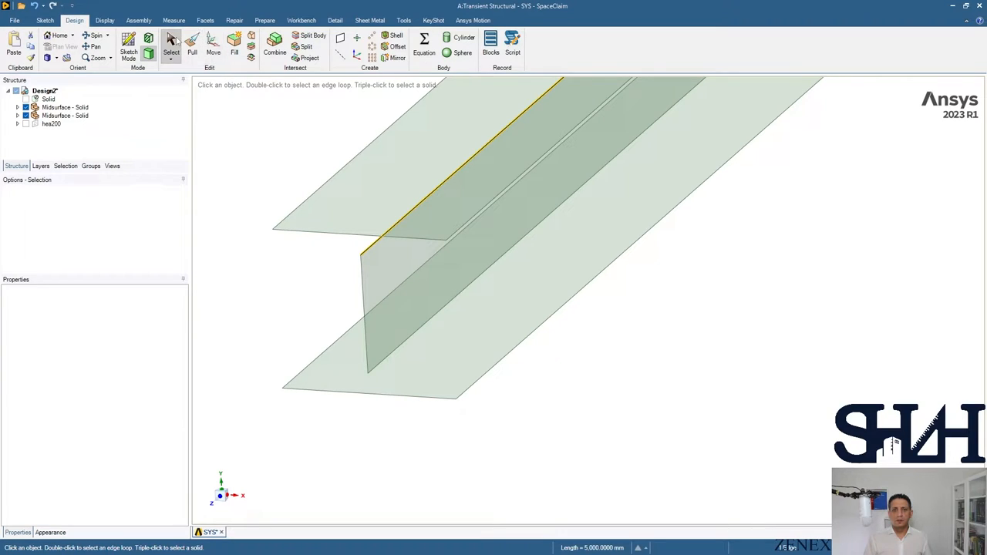
# Pull the web midsurface sheet so it meets the flange sheets.
pyautogui.click(192, 42)
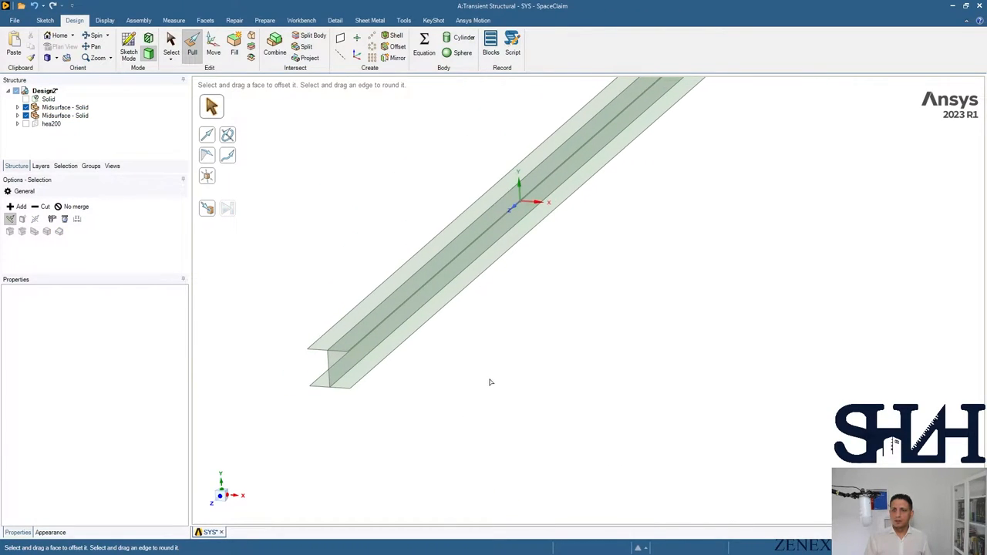
pyautogui.click(171, 43)
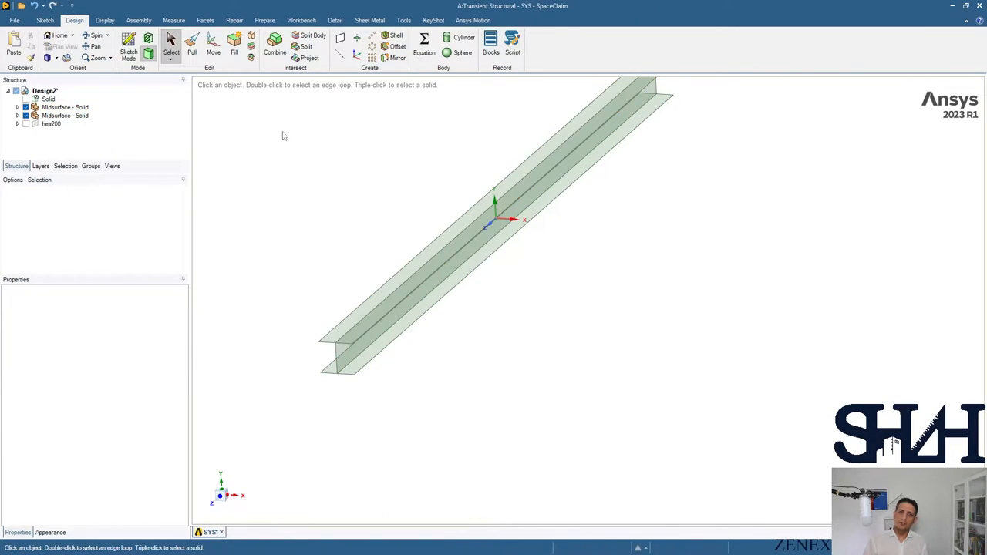
# Place a cutting plane at the origin at the beam's mid-length.
pyautogui.click(104, 20)
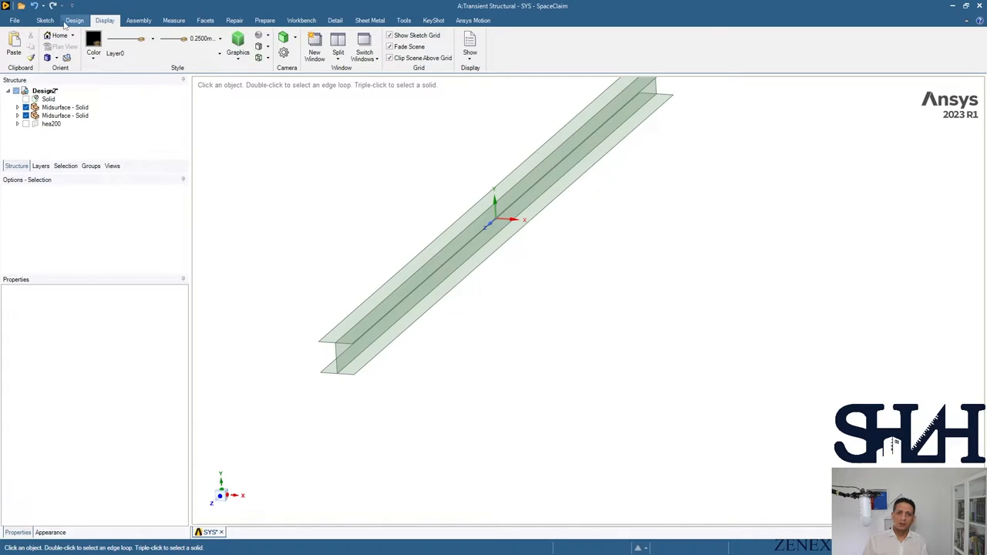
pyautogui.click(74, 20)
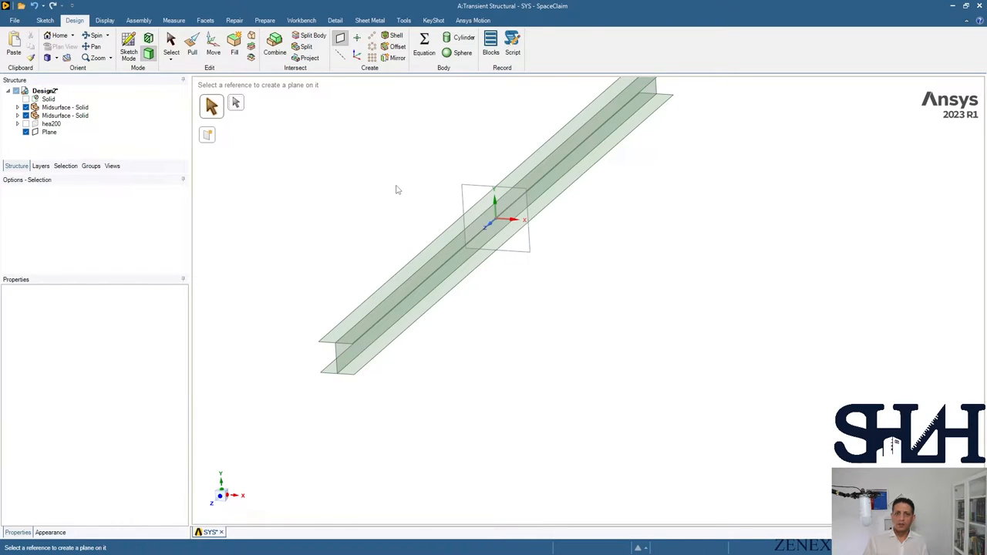
pyautogui.click(171, 42)
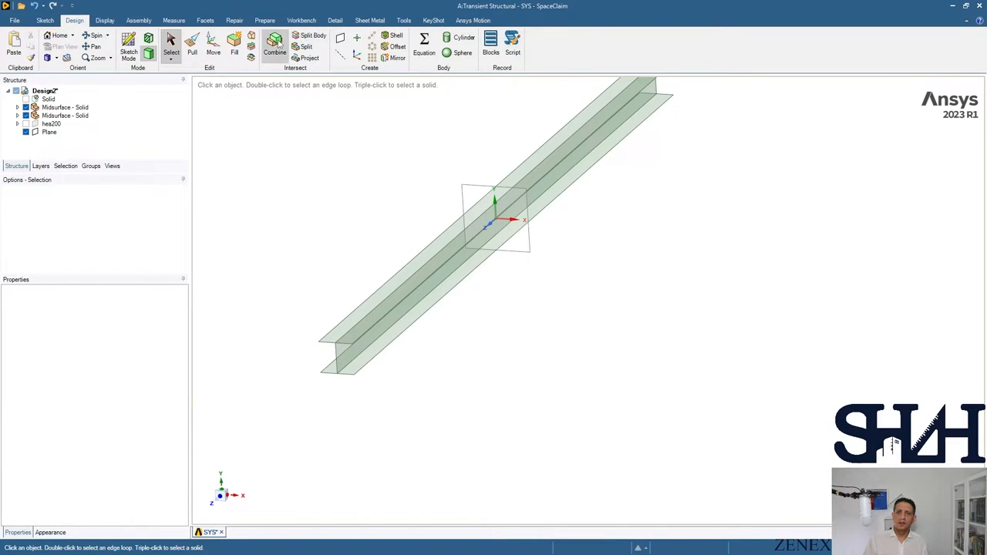
# Split the beam shell with the plane and share its 9 coincident edges.
pyautogui.click(313, 36)
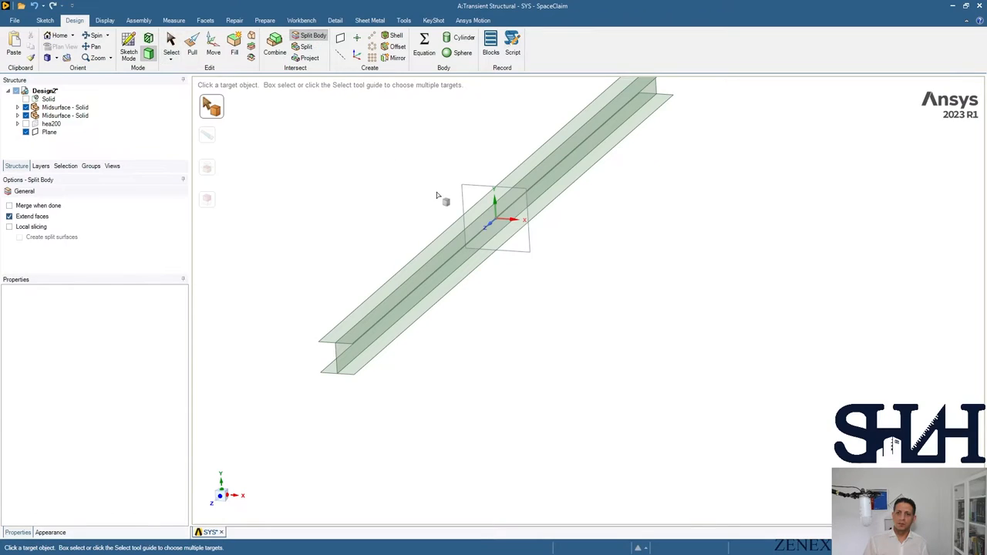
pyautogui.click(494, 216)
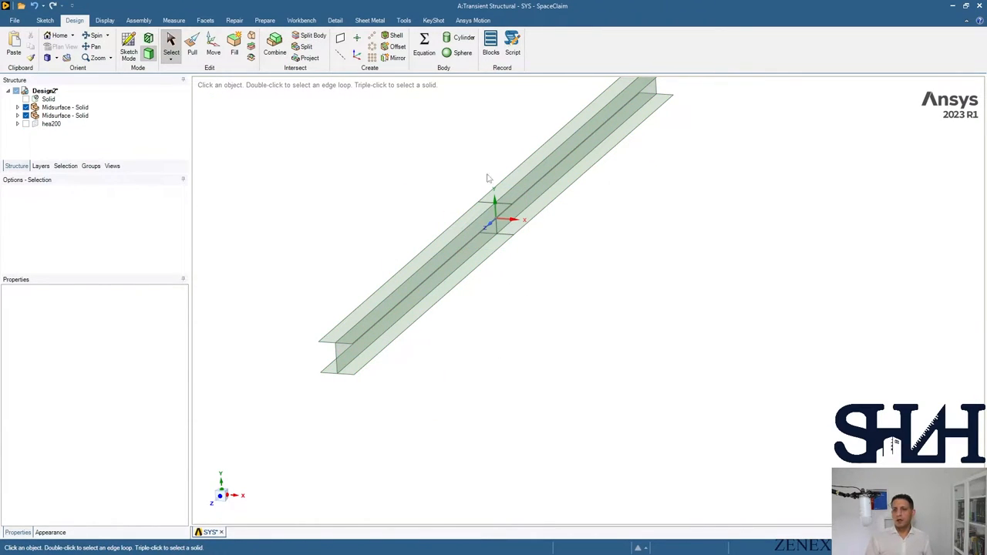
pyautogui.moveTo(421, 215)
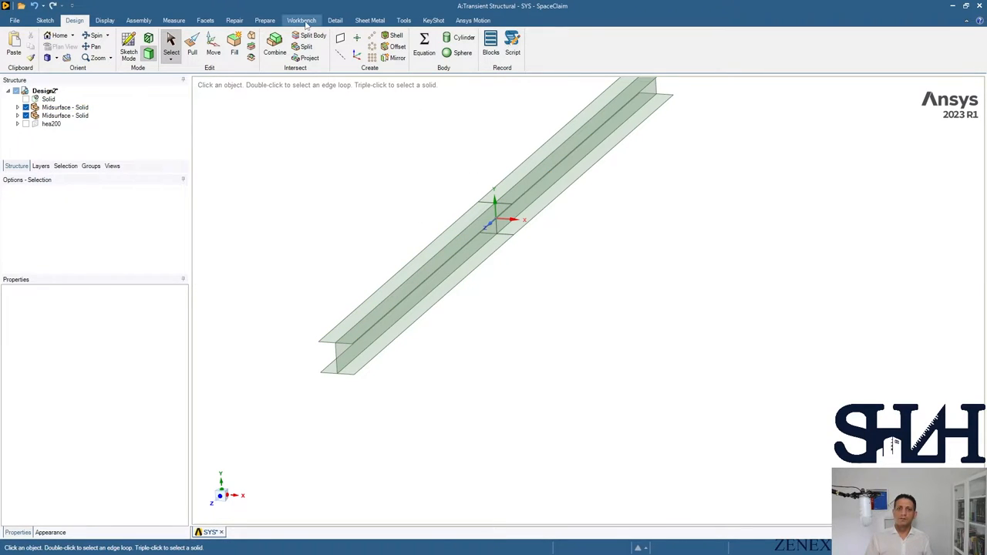
pyautogui.click(301, 20)
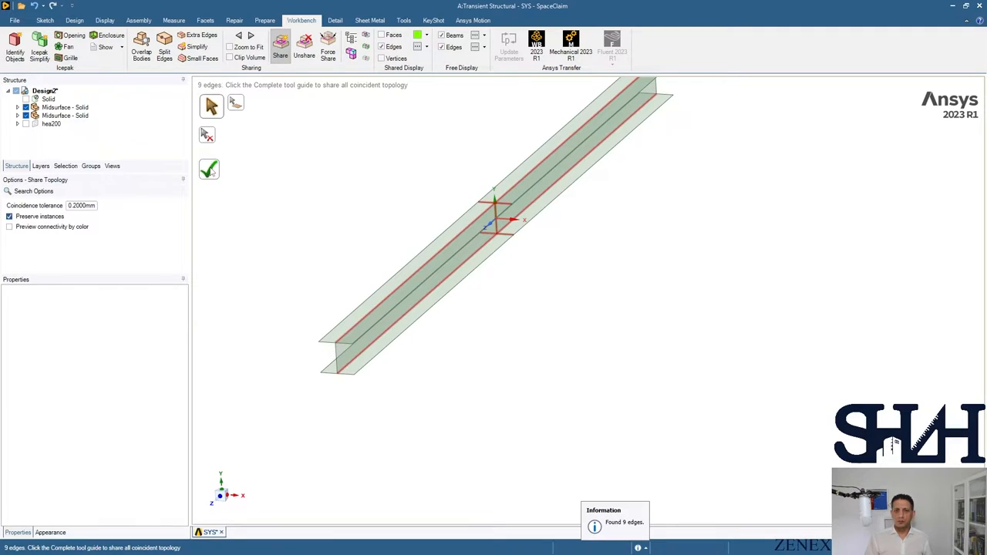
pyautogui.click(209, 169)
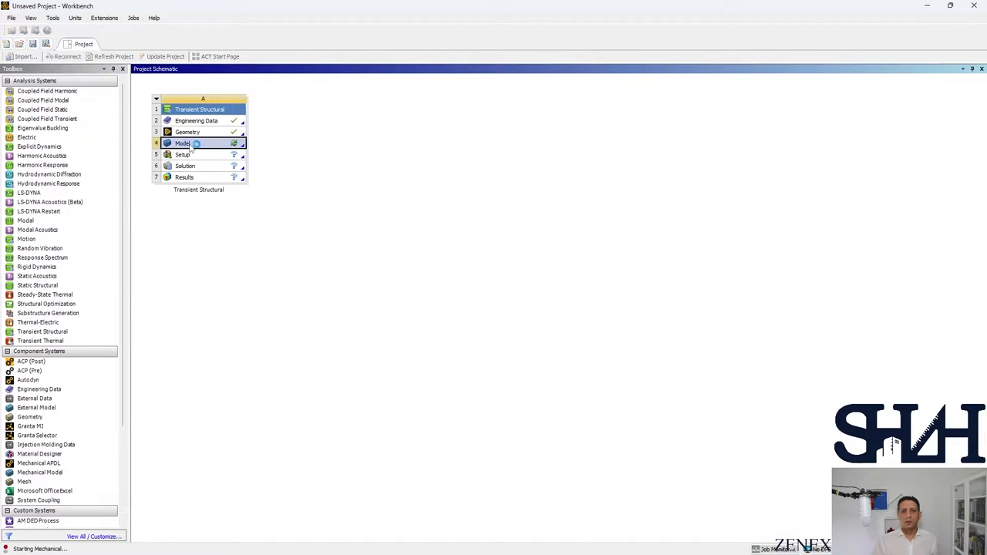
# Add a mapped face meshing control, 50 mm element size and two fixed supports.
pyautogui.doubleClick(183, 143)
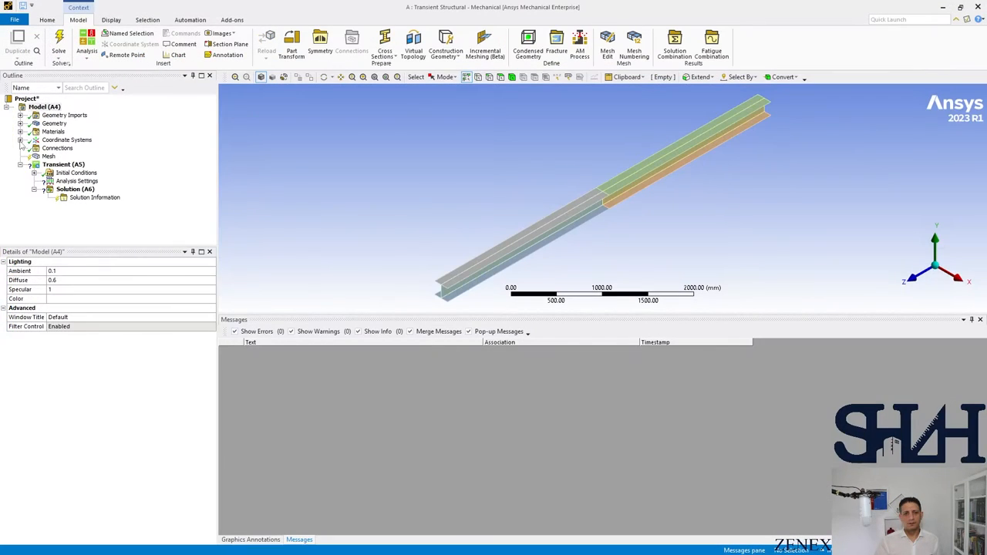
pyautogui.rightClick(48, 156)
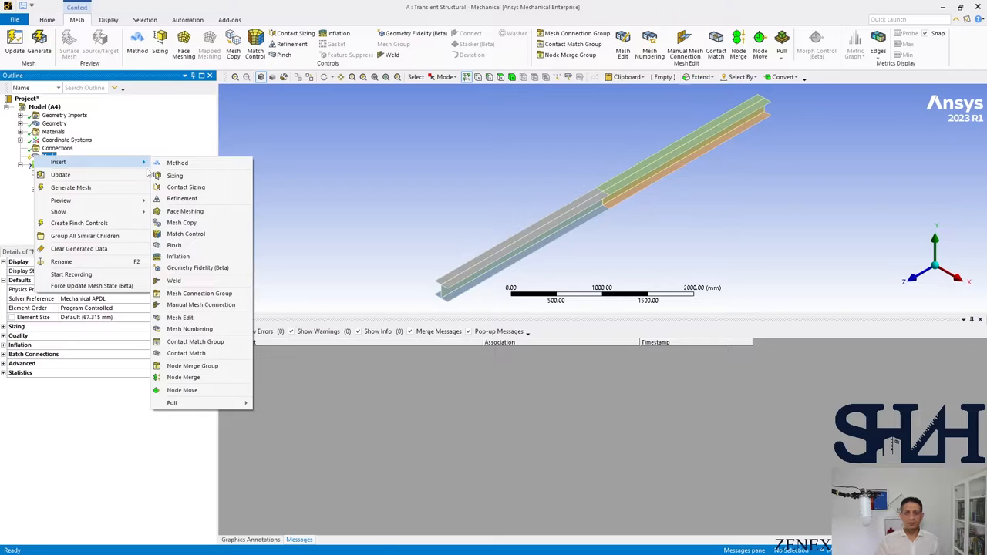
pyautogui.click(185, 211)
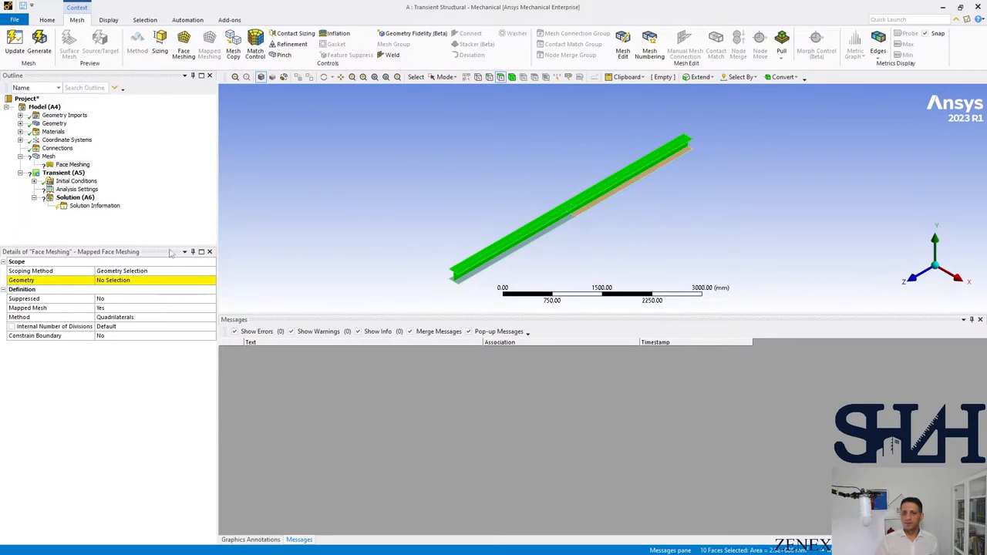
pyautogui.click(47, 156)
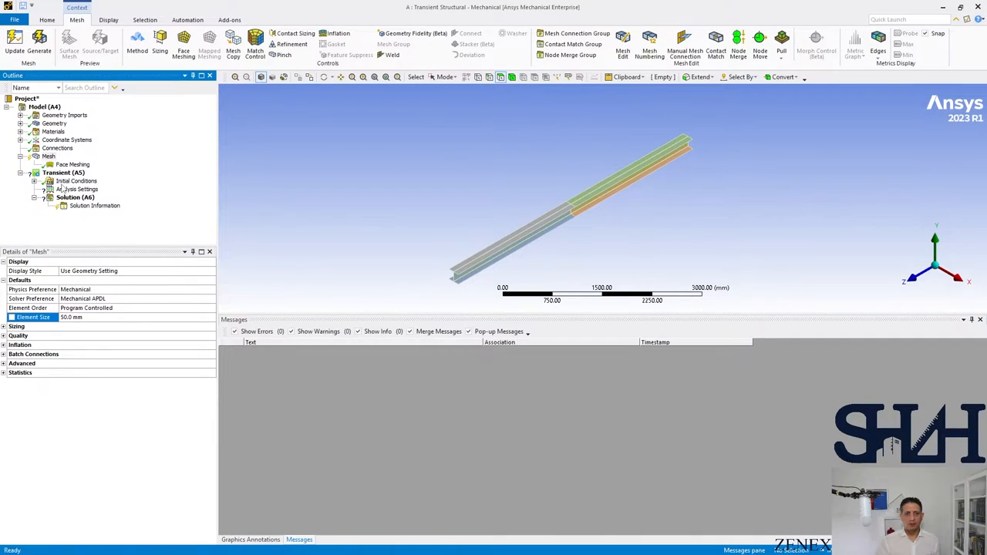
pyautogui.click(38, 39)
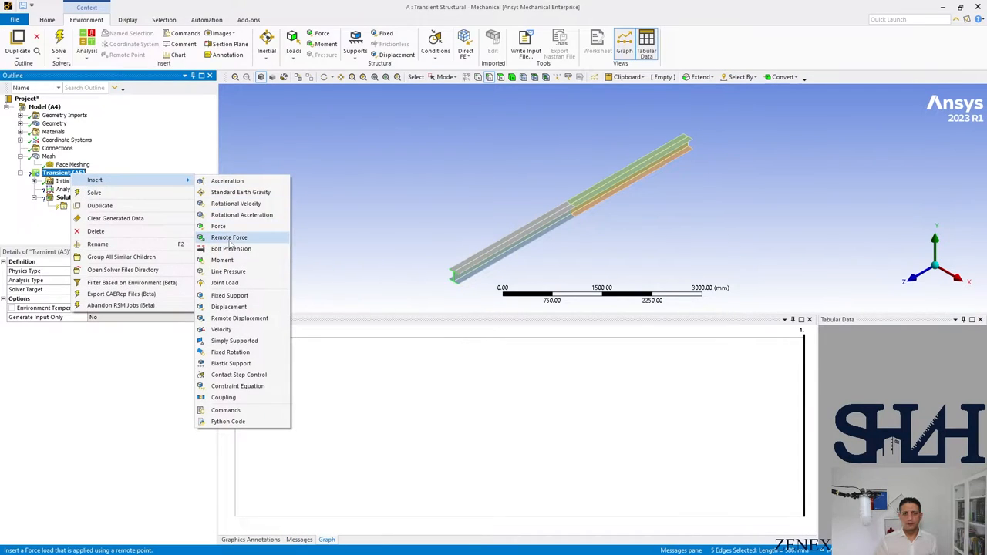
pyautogui.moveTo(228, 318)
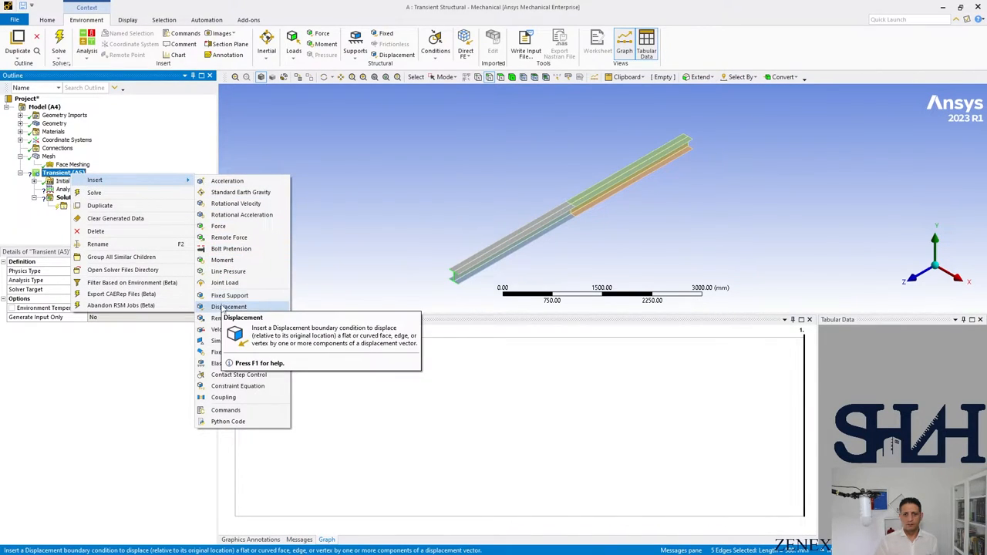
pyautogui.click(229, 296)
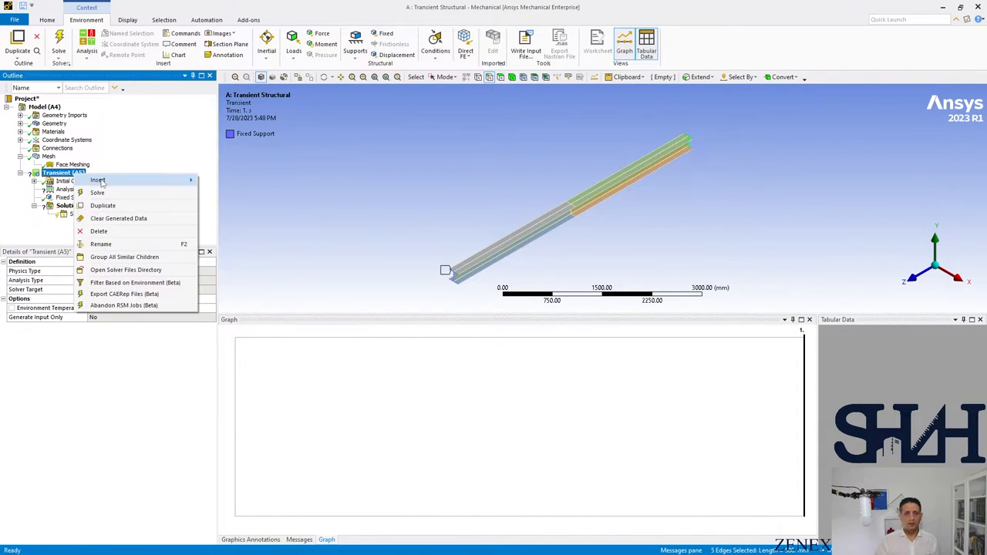
pyautogui.click(98, 179)
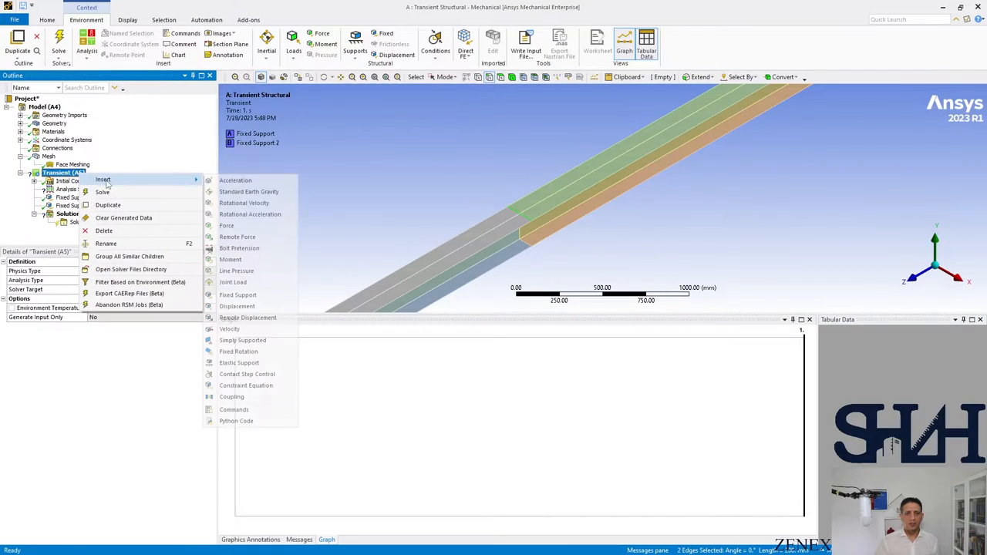
# Add a mid-span remote force with Y component =-981*sin(20*180/3.14*time).
pyautogui.click(237, 237)
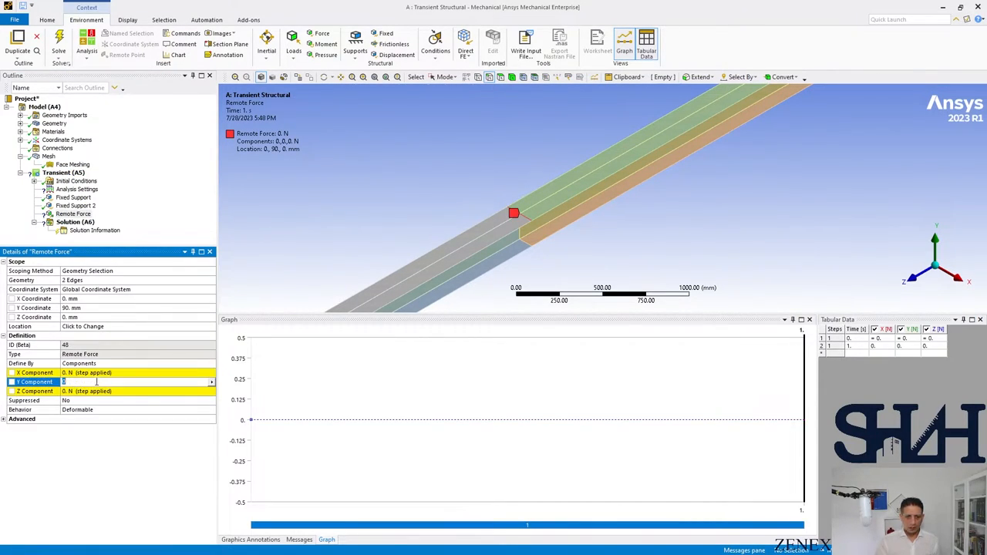
pyautogui.click(211, 381)
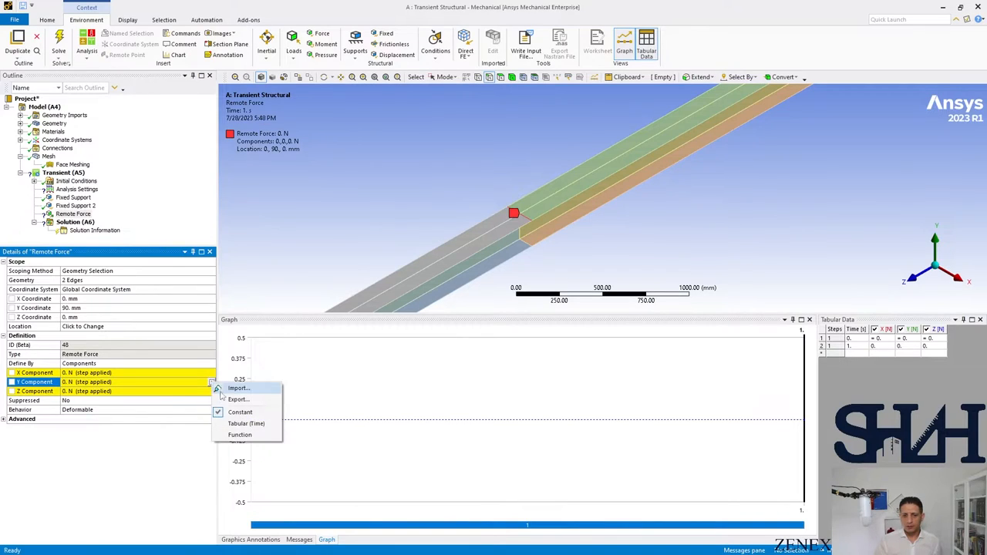
pyautogui.click(240, 434)
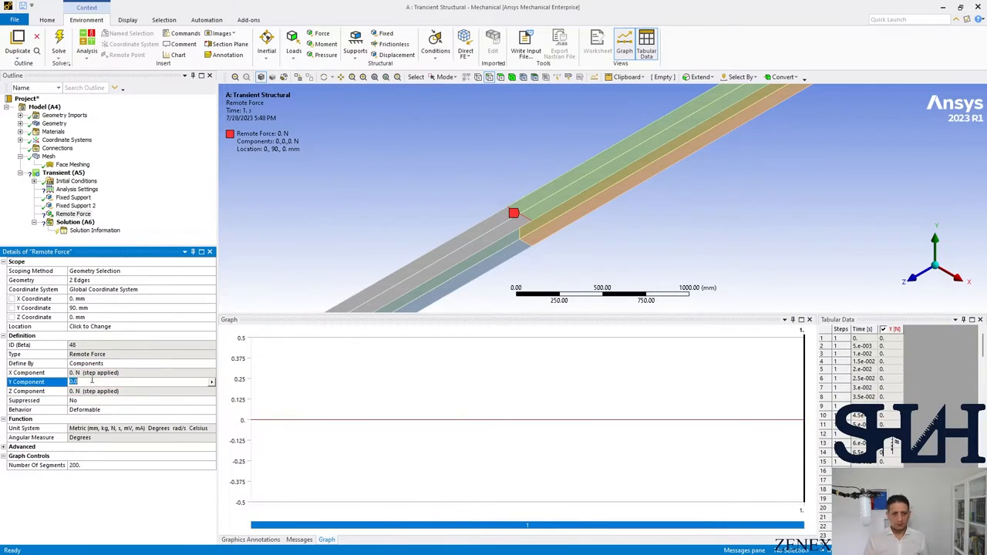
pyautogui.write('-100')
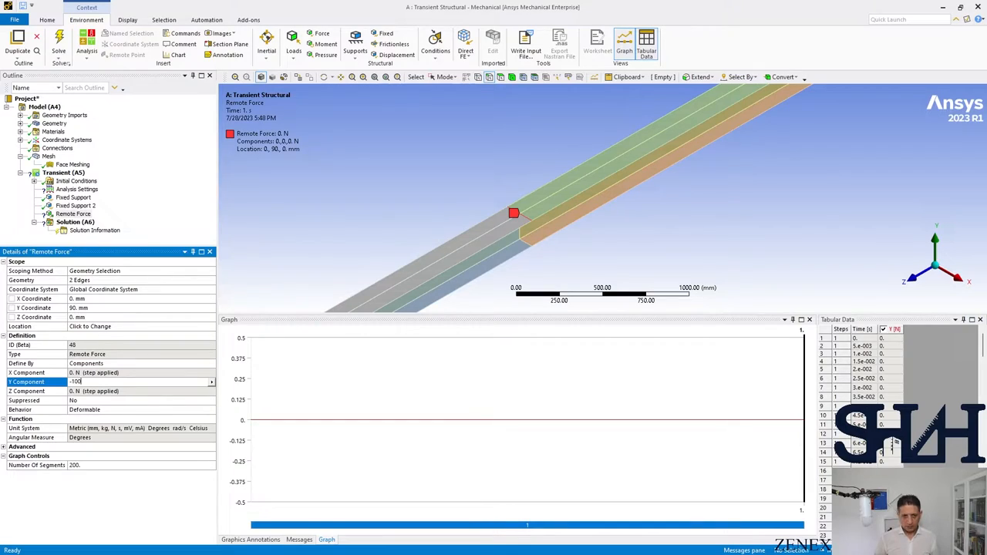
pyautogui.write('-981')
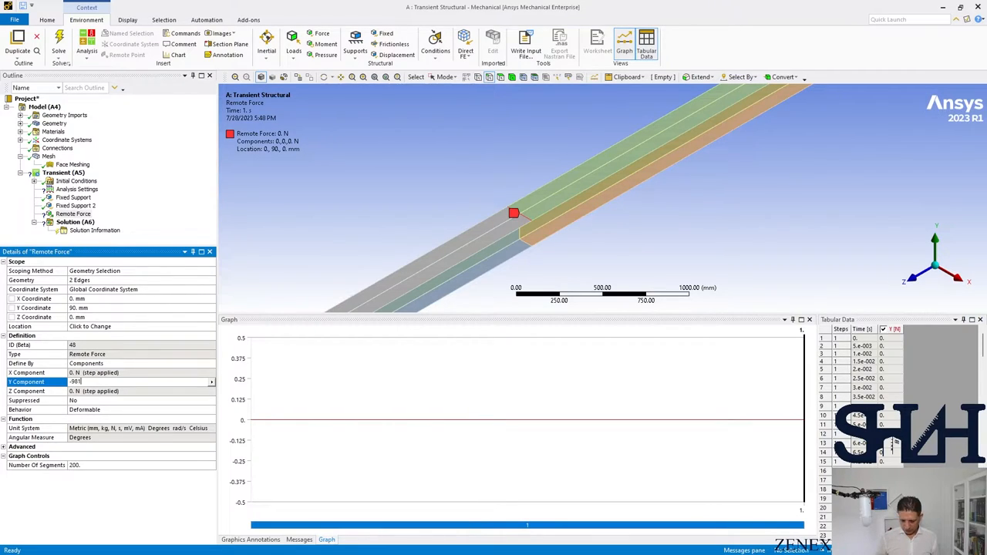
pyautogui.write('*t')
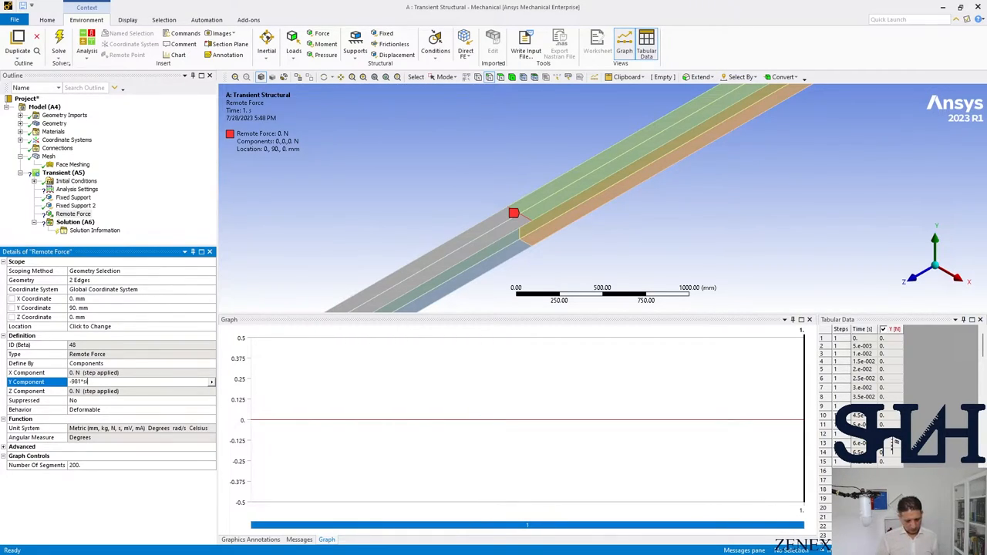
pyautogui.write('in(20*180/3.14*time')
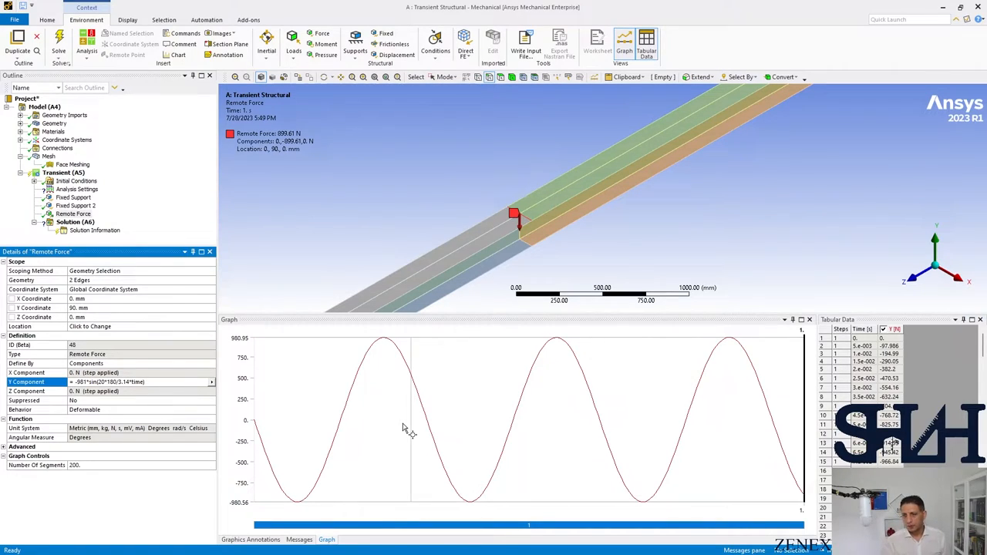
# Set 2 load steps, user-defined dynamics settings, and expand Damping Controls.
pyautogui.click(76, 189)
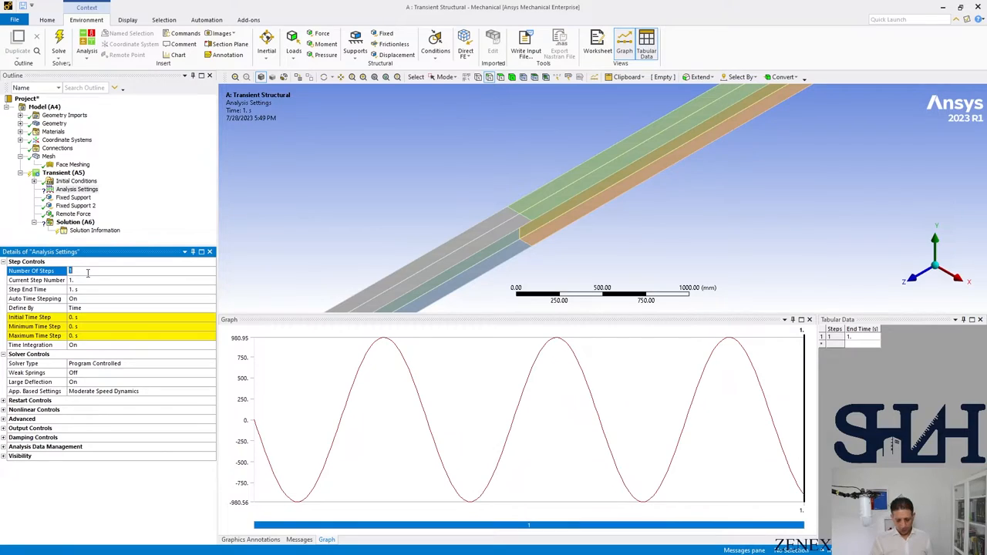
pyautogui.write('2')
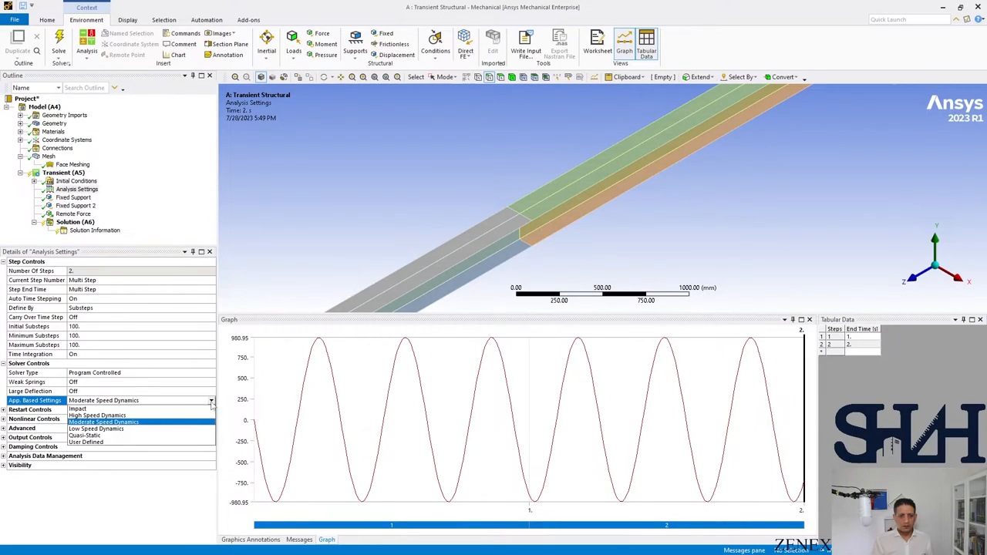
pyautogui.moveTo(108, 442)
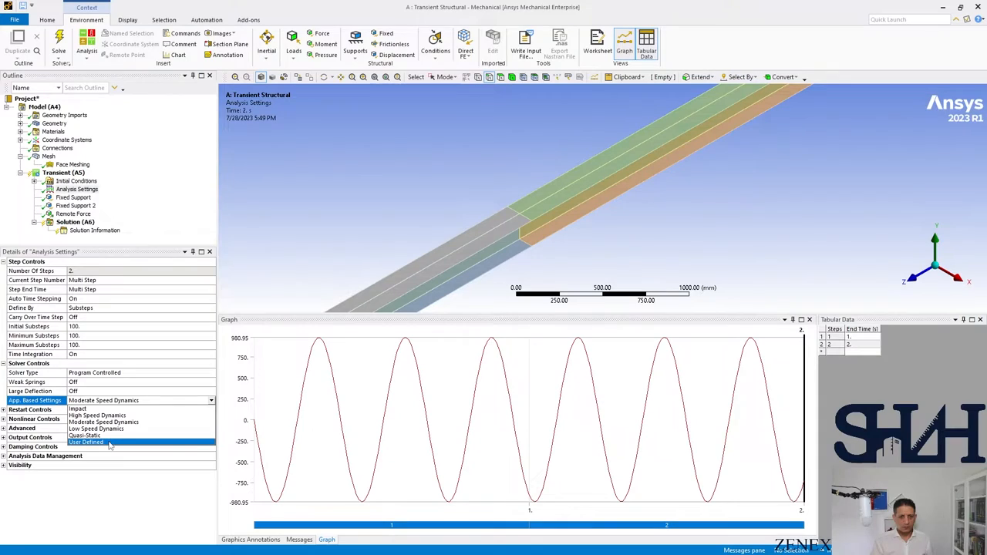
pyautogui.click(85, 442)
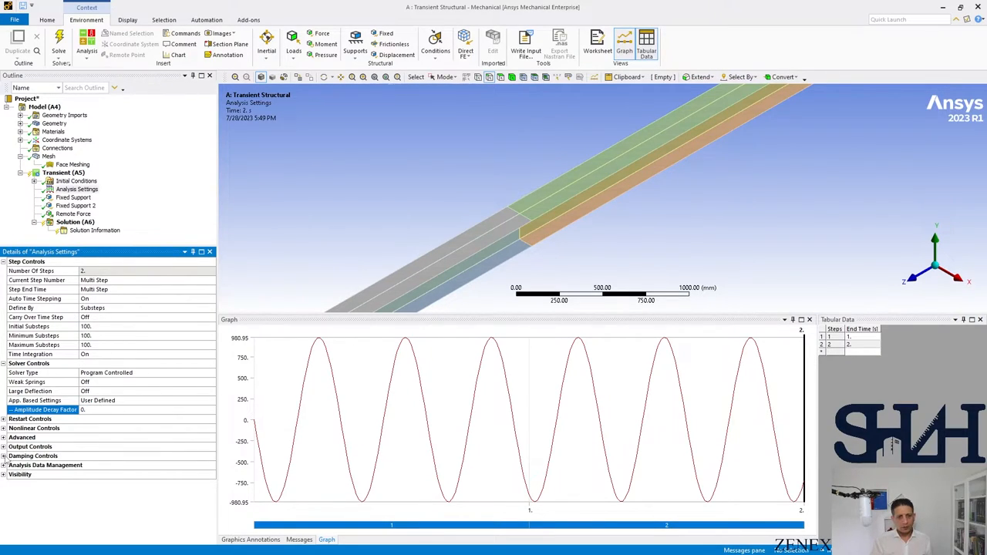
pyautogui.click(33, 456)
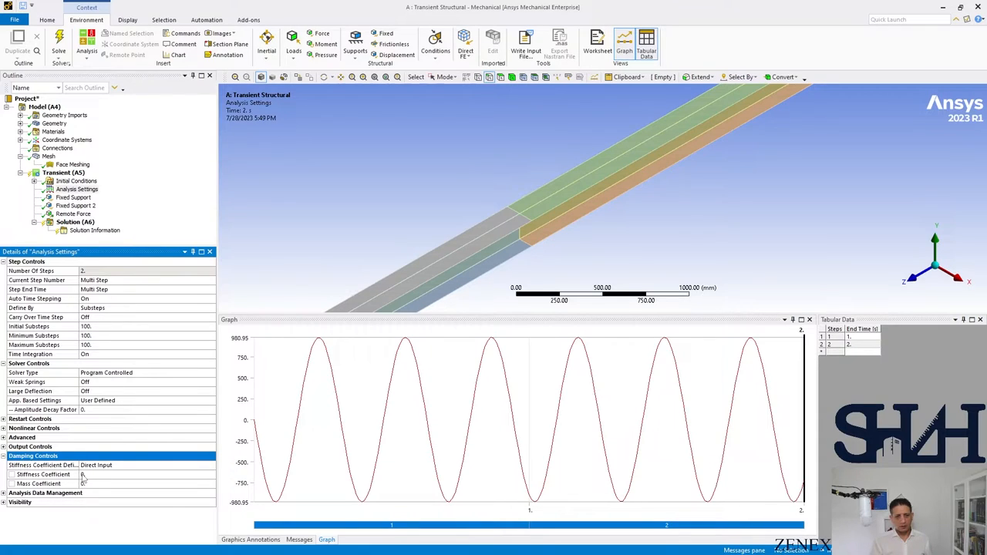
pyautogui.click(76, 222)
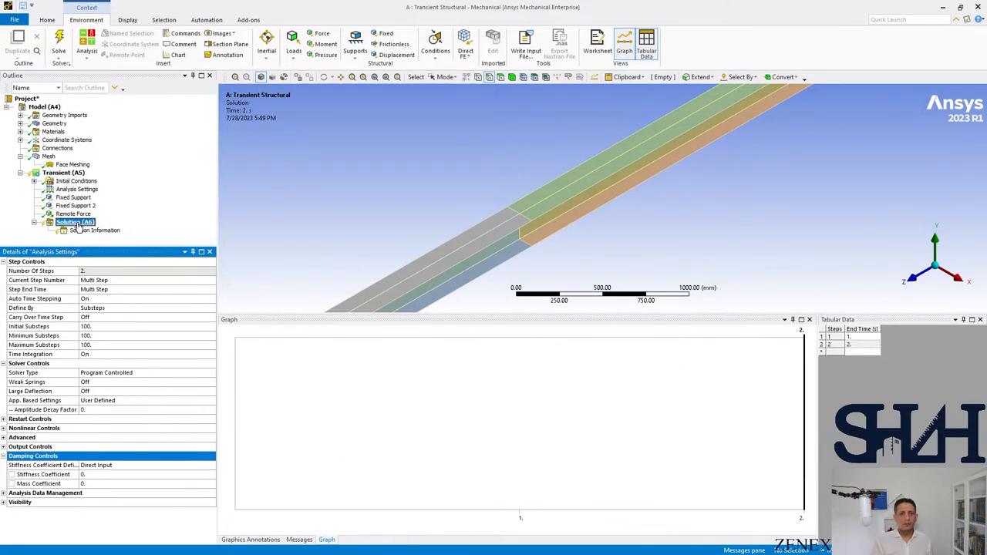
# Solve the two-step transient beam analysis from the Solution (A6) branch.
pyautogui.click(75, 222)
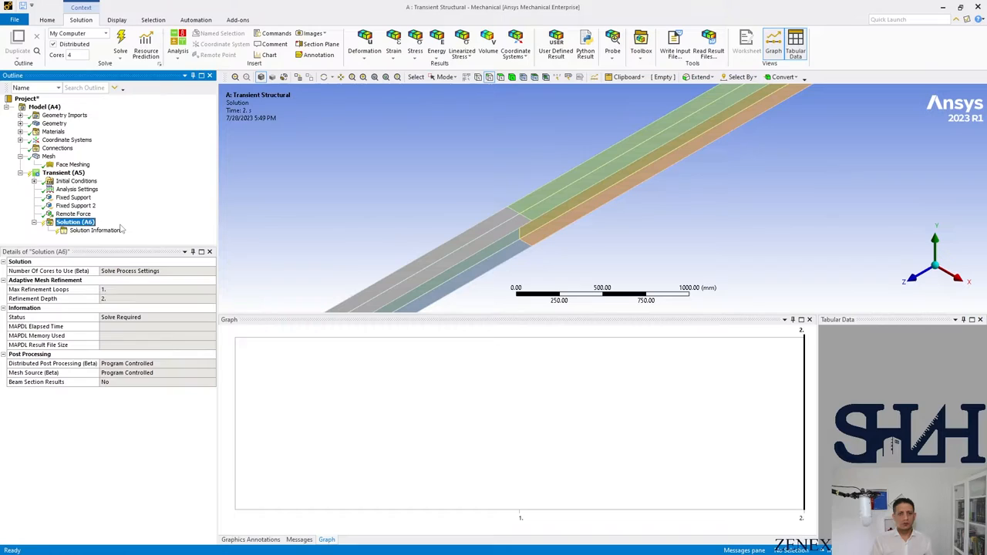
pyautogui.click(121, 42)
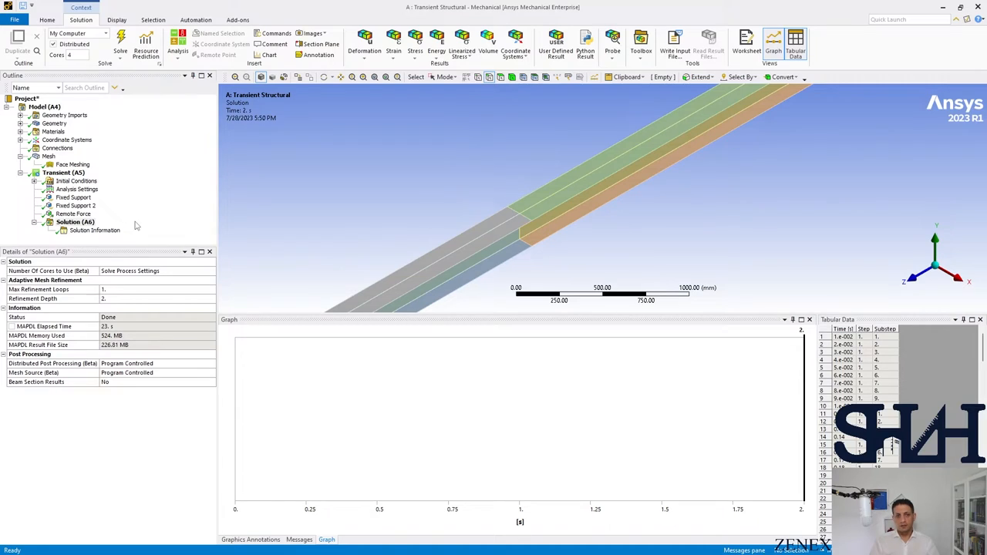
# Insert a Y-axis directional deformation under Solution and retrieve its result.
pyautogui.rightClick(75, 222)
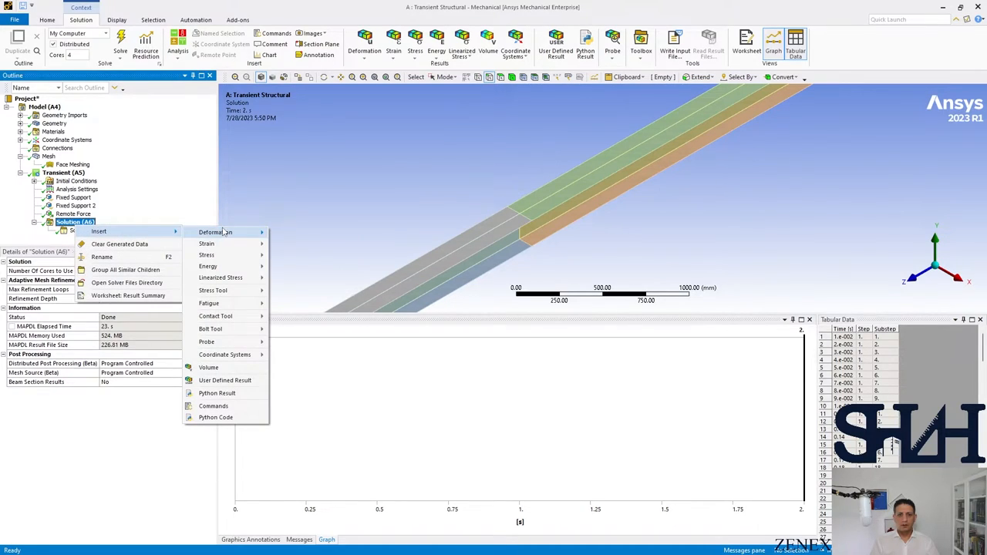
pyautogui.click(215, 232)
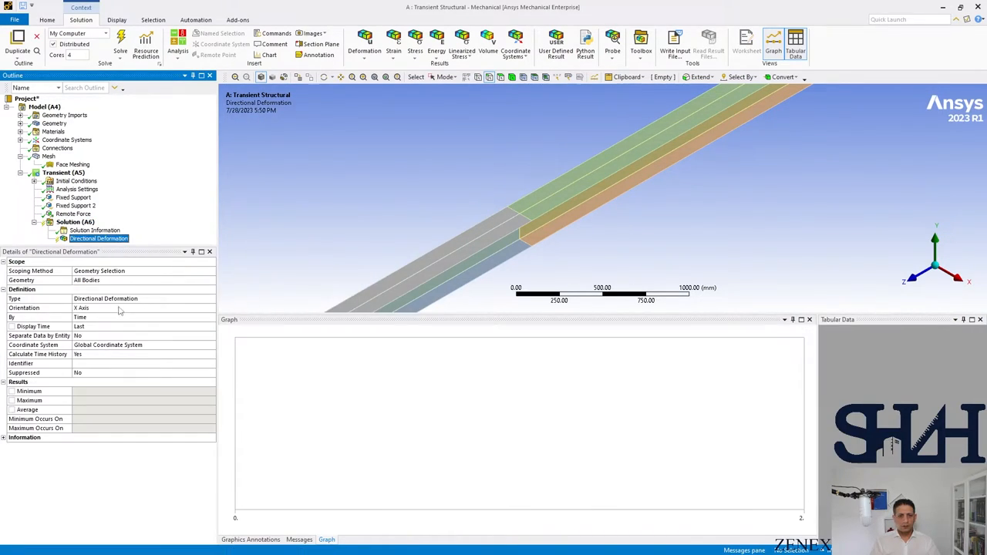
pyautogui.rightClick(99, 239)
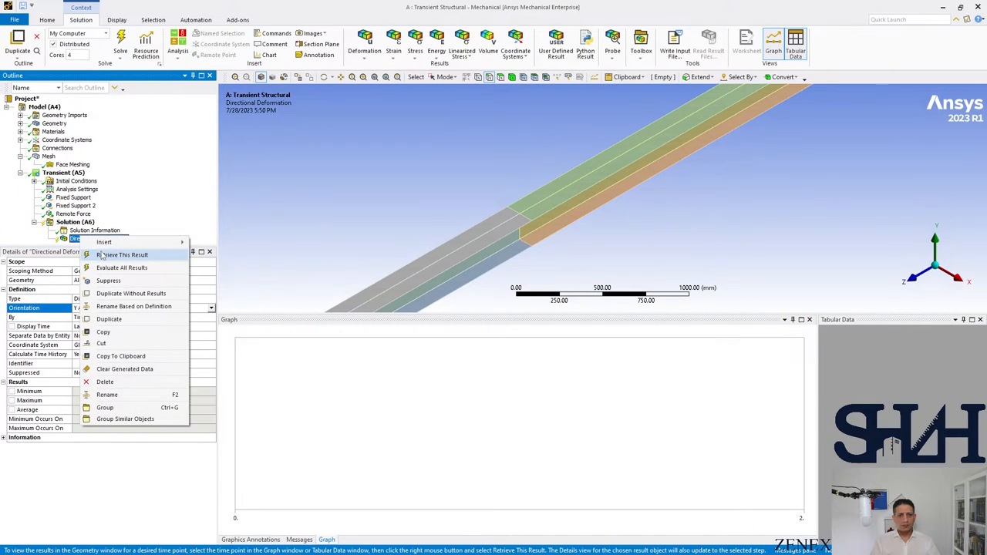
pyautogui.click(125, 255)
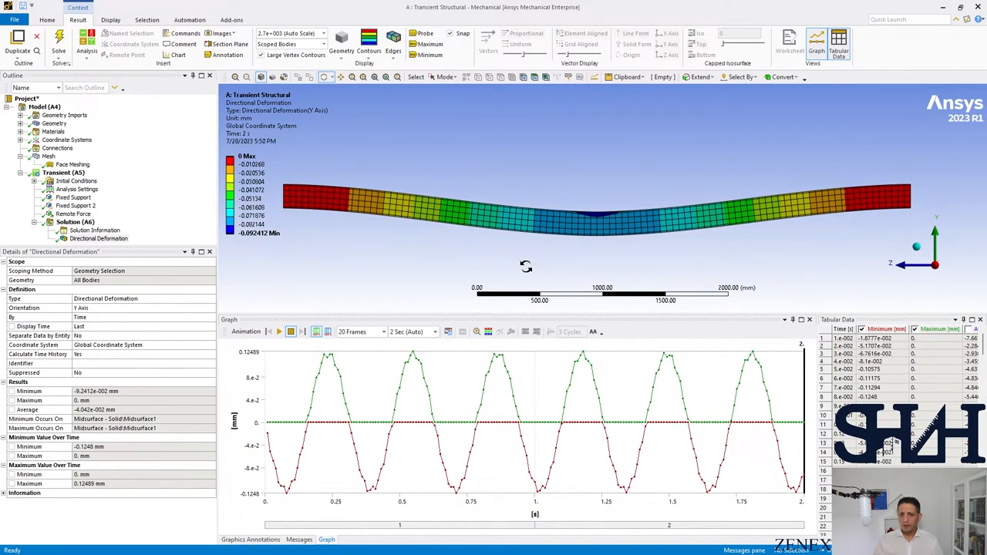
# Play the Y deformation animation with a 10-second duration and 100 frames.
pyautogui.click(434, 332)
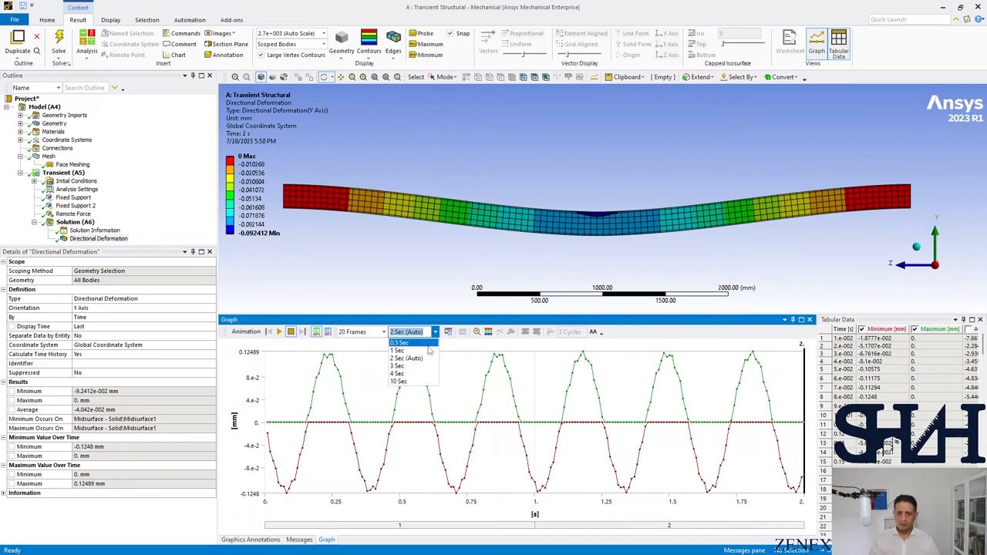
pyautogui.click(359, 332)
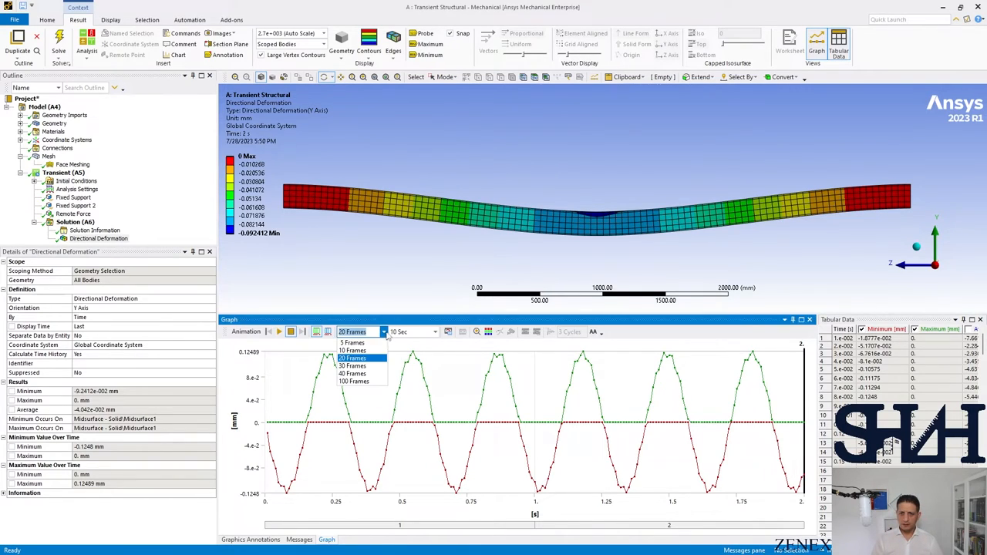
pyautogui.click(354, 381)
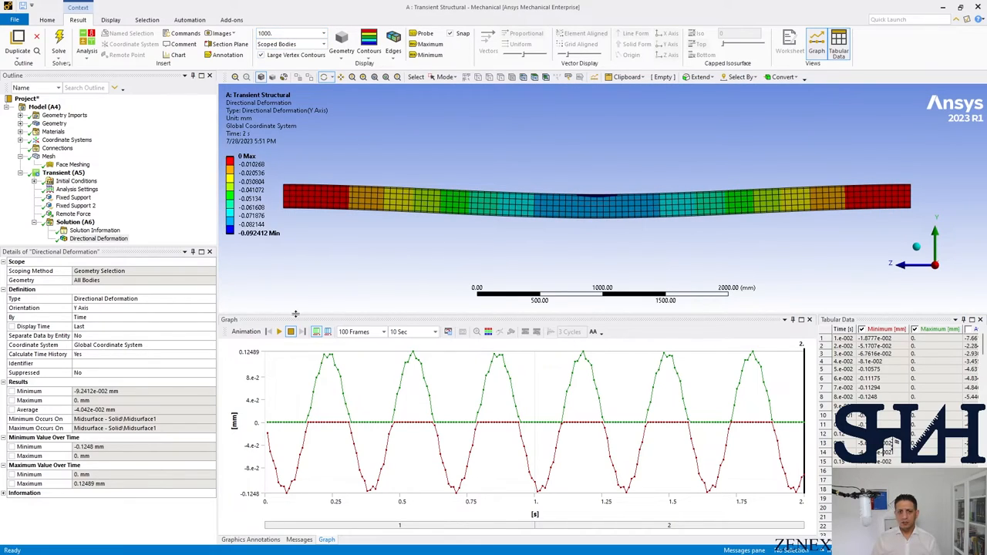
pyautogui.click(279, 331)
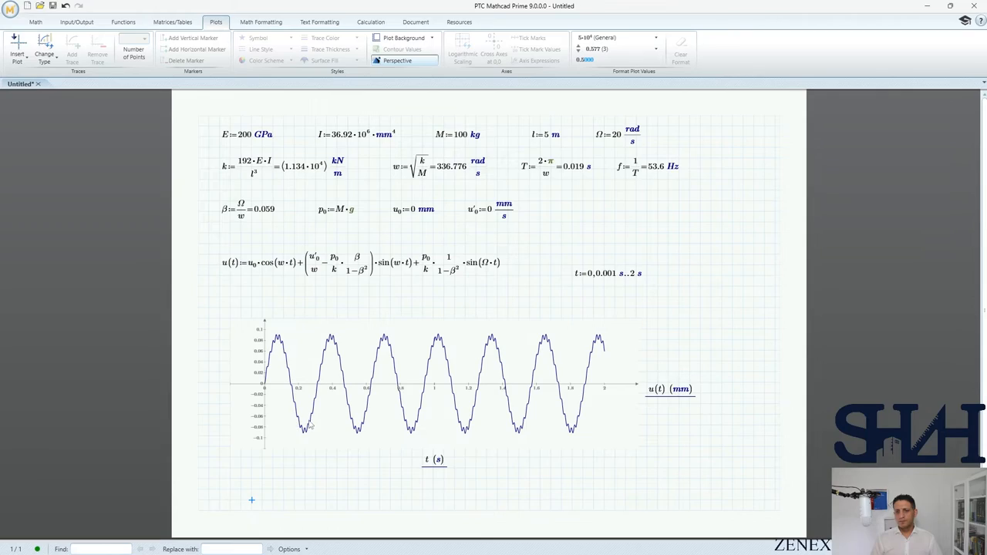
pyautogui.moveTo(401, 11)
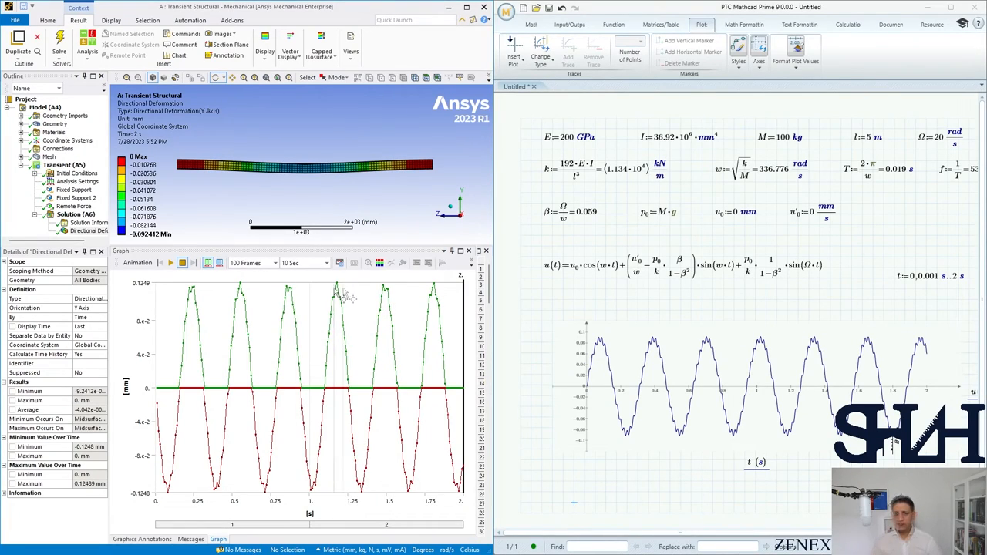
pyautogui.moveTo(336, 309)
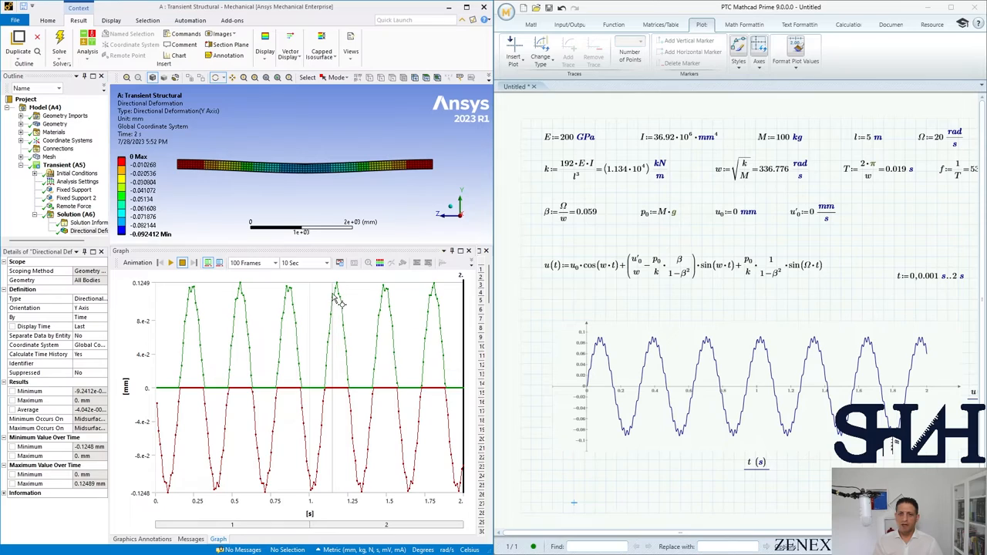
pyautogui.moveTo(335, 321)
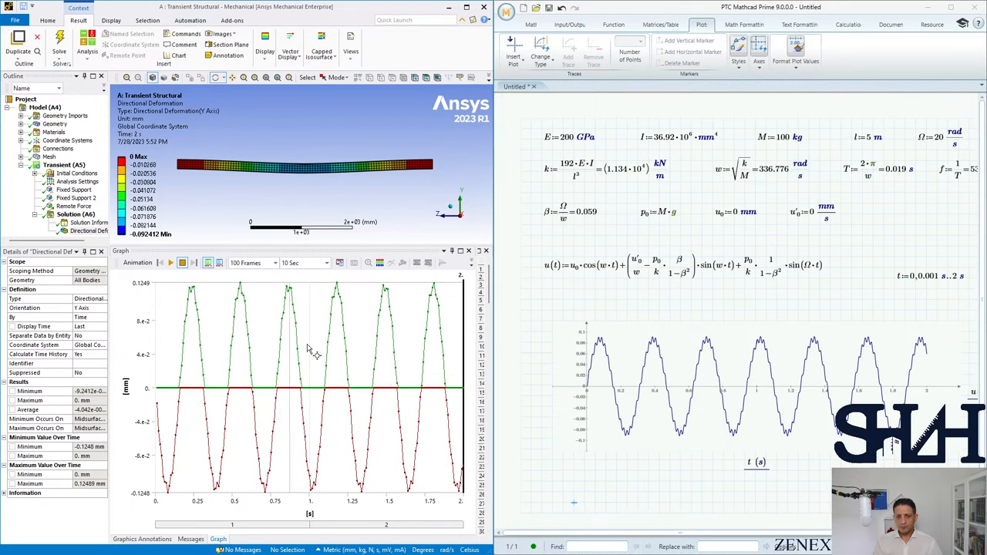
pyautogui.moveTo(439, 367)
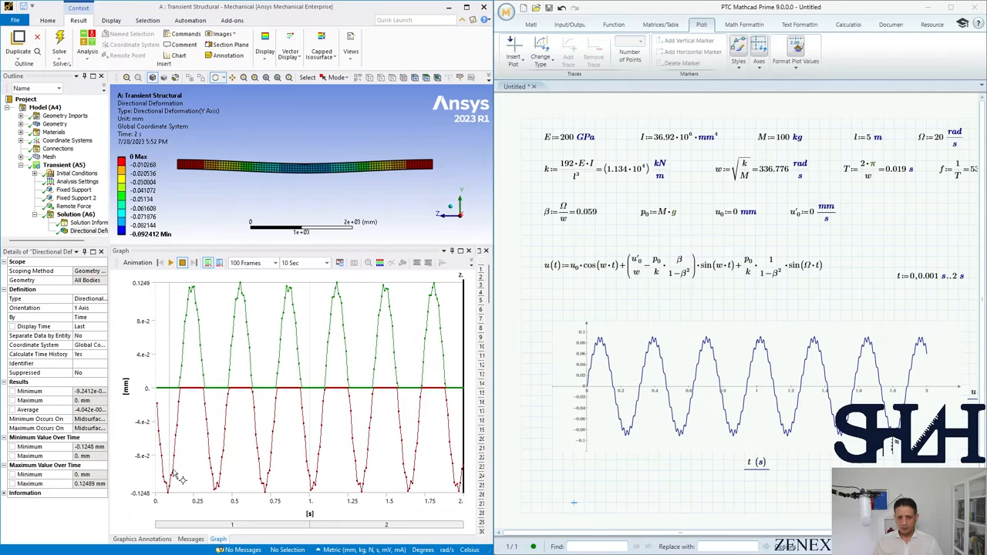
pyautogui.moveTo(610, 329)
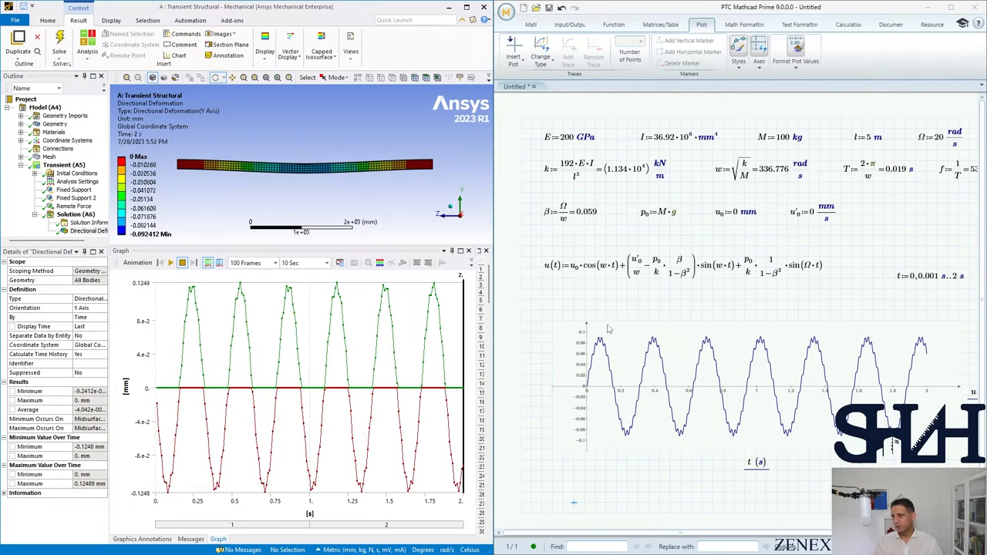
pyautogui.moveTo(586, 228)
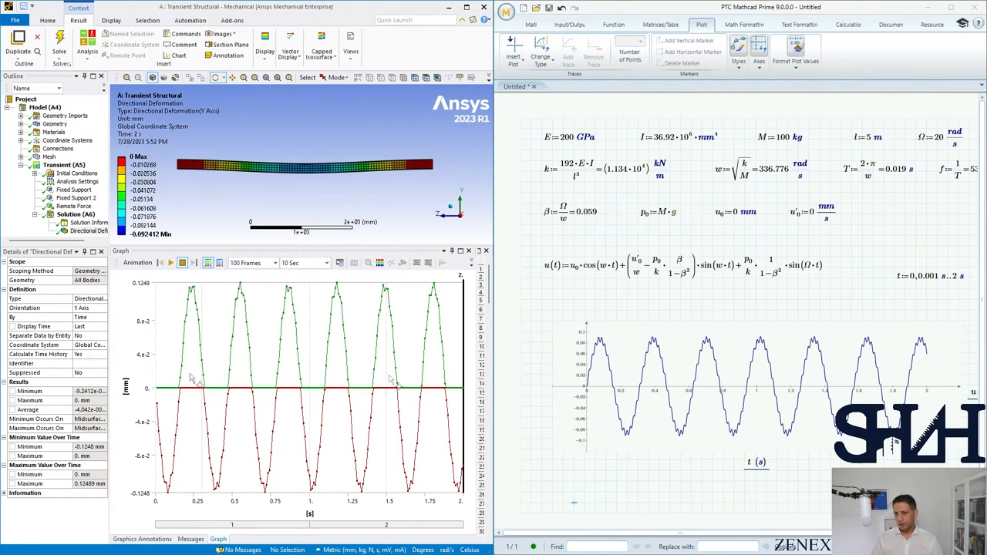
pyautogui.moveTo(367, 383)
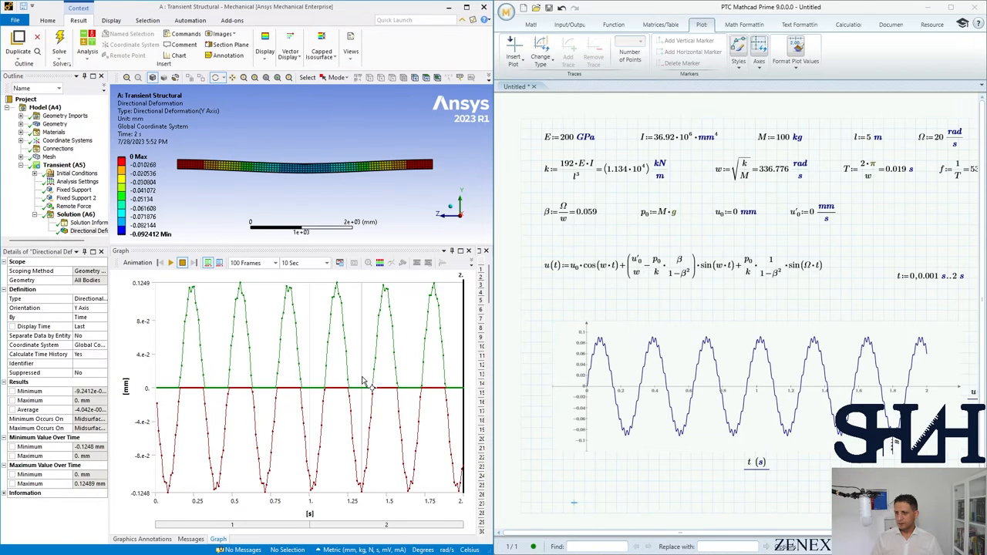